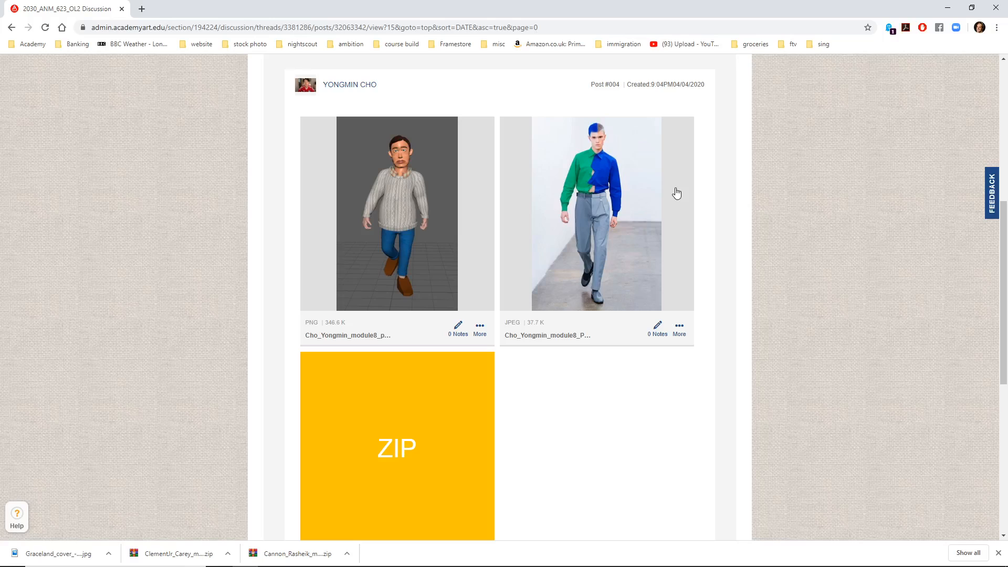
mouse_move(661, 198)
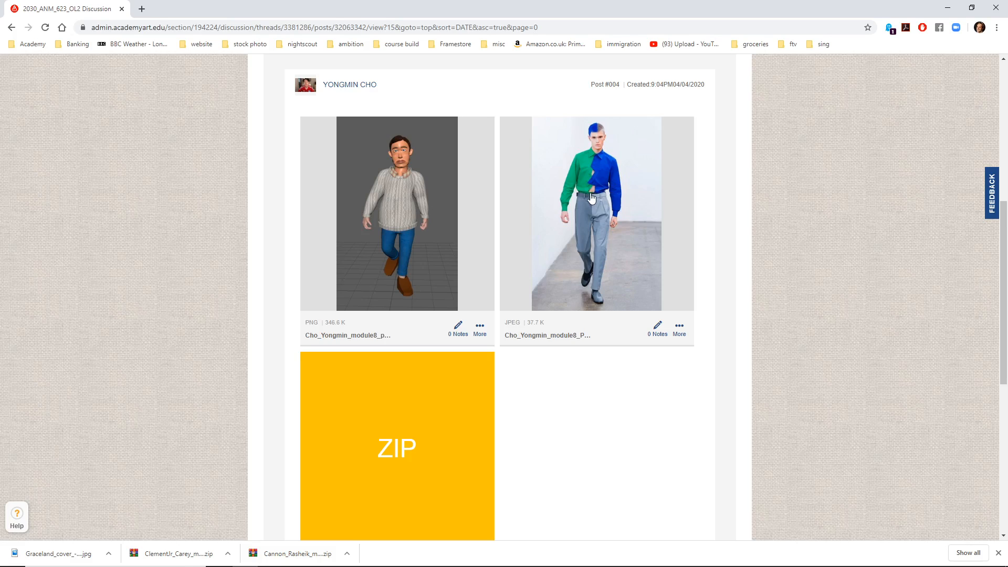
mouse_move(597, 190)
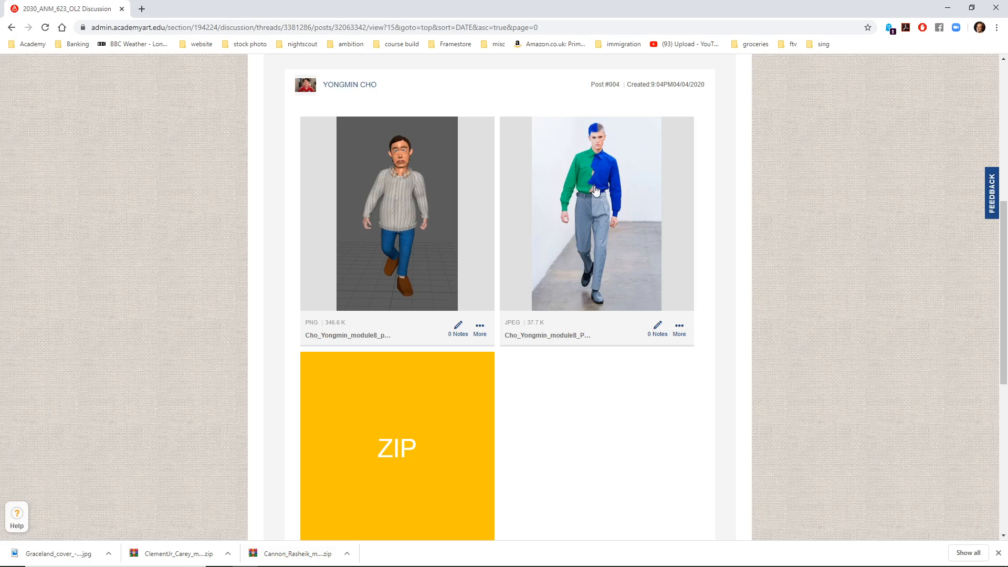
mouse_move(601, 164)
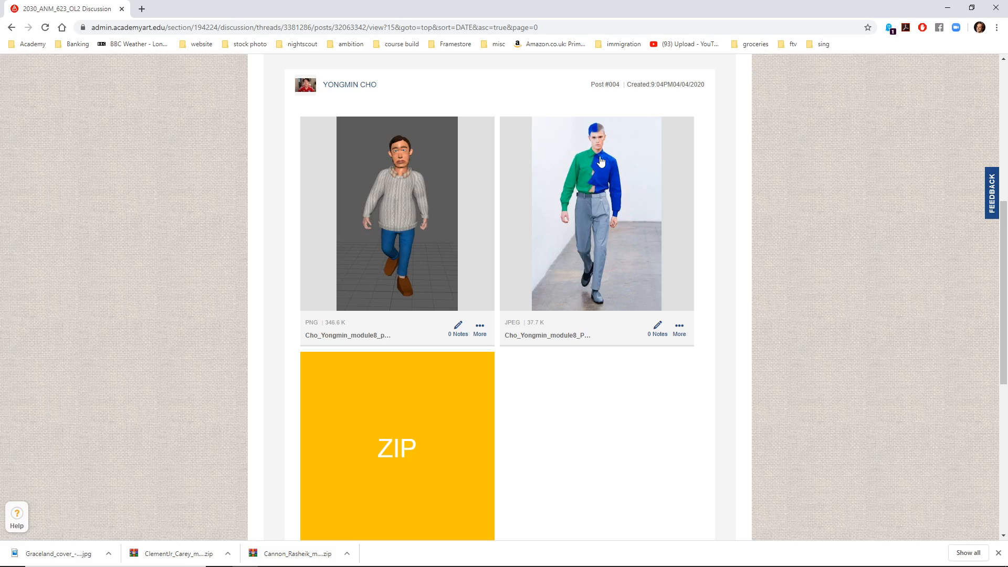
mouse_move(650, 189)
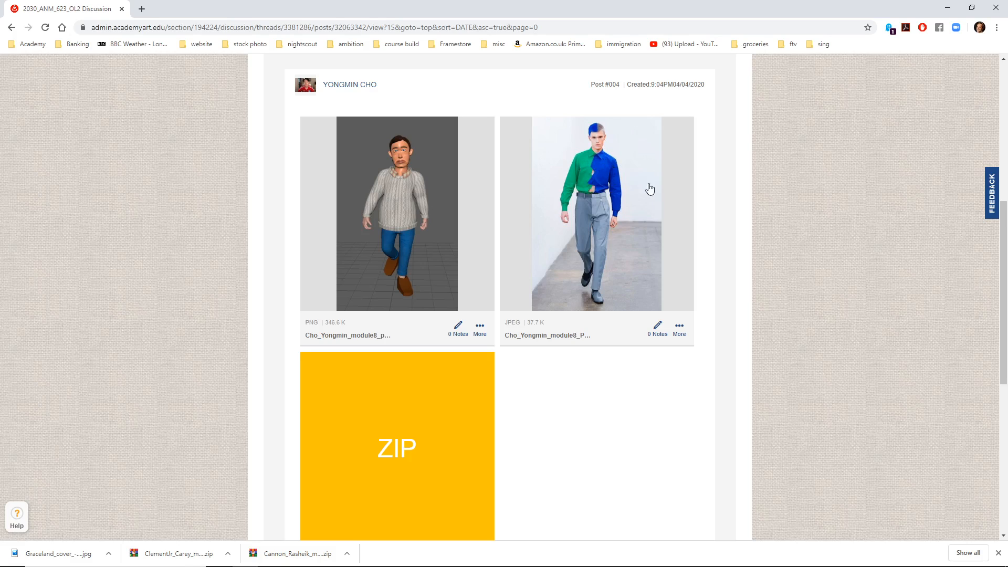
mouse_move(419, 179)
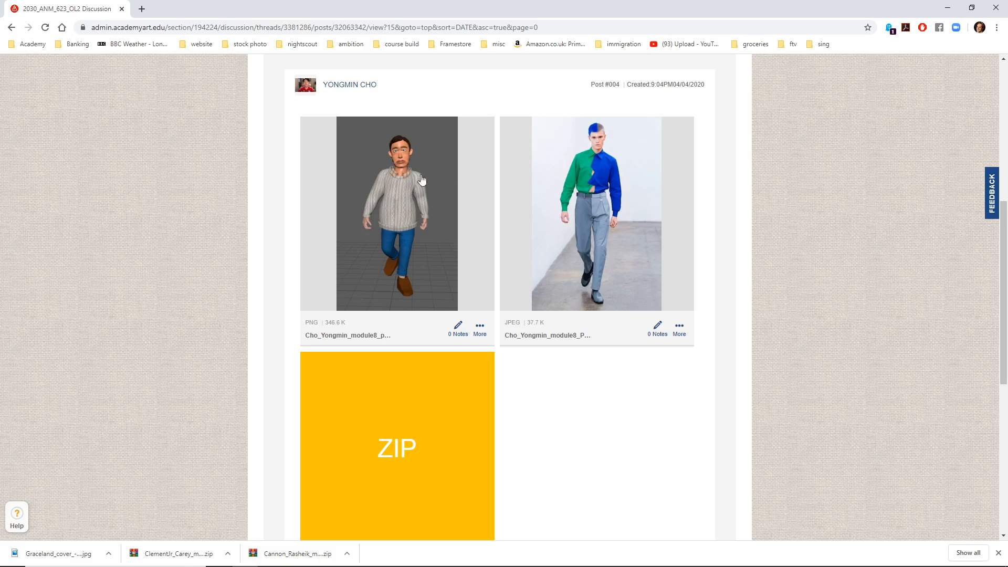
mouse_move(450, 238)
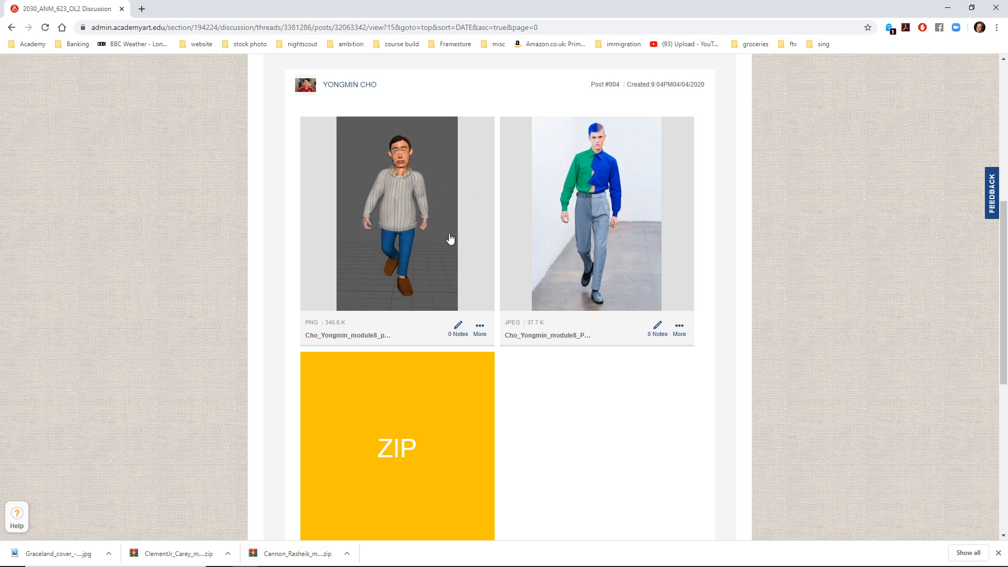
mouse_move(379, 228)
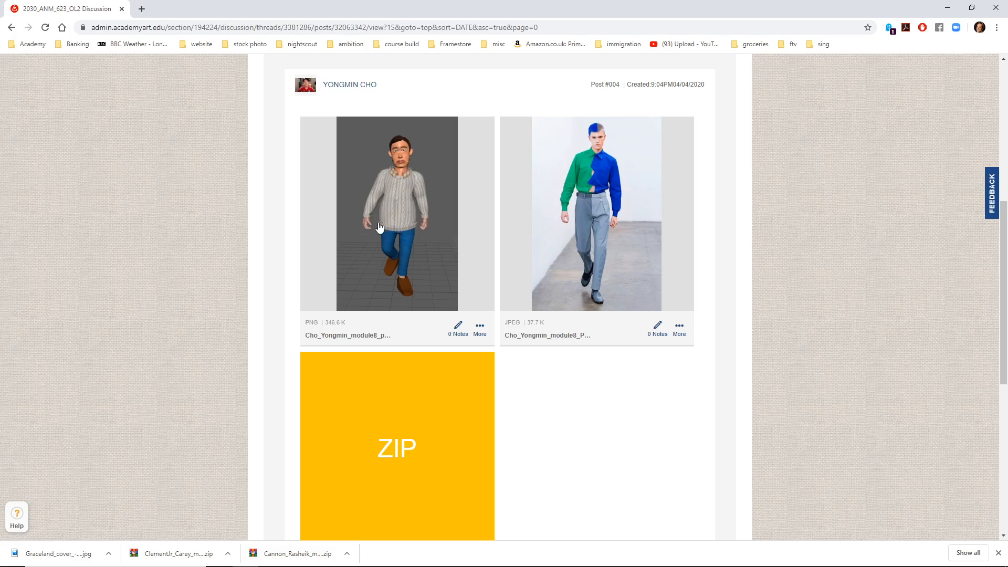
mouse_move(441, 235)
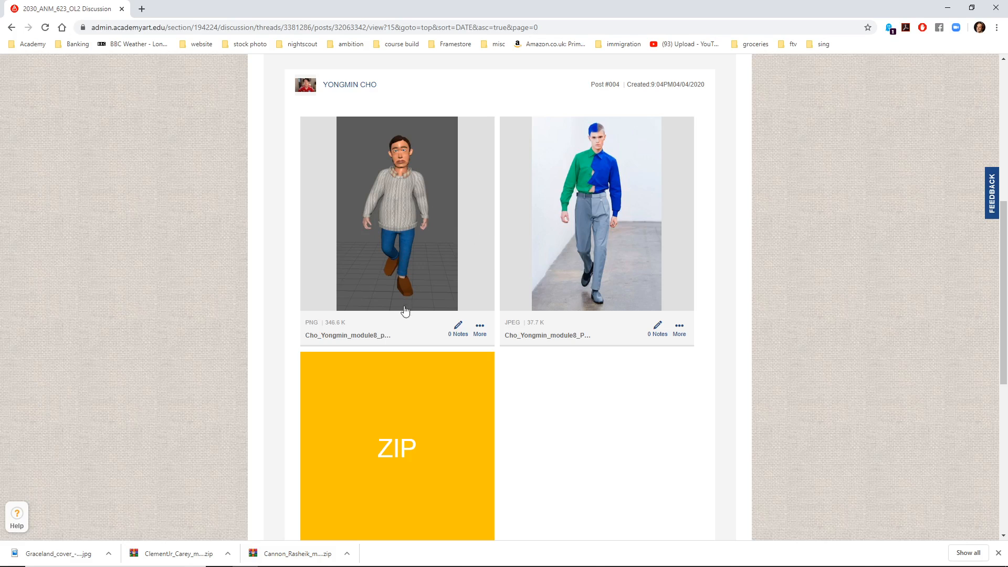
- Reset the biped to its default T-pose via Pose > Reset and unhide the Group node to show the rig
scroll("down", 3)
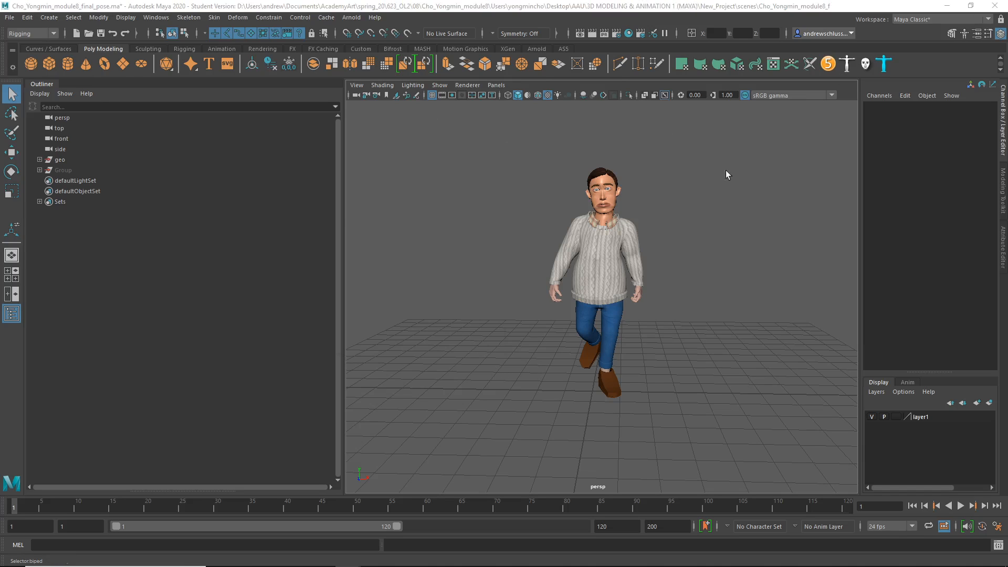
left_click(409, 210)
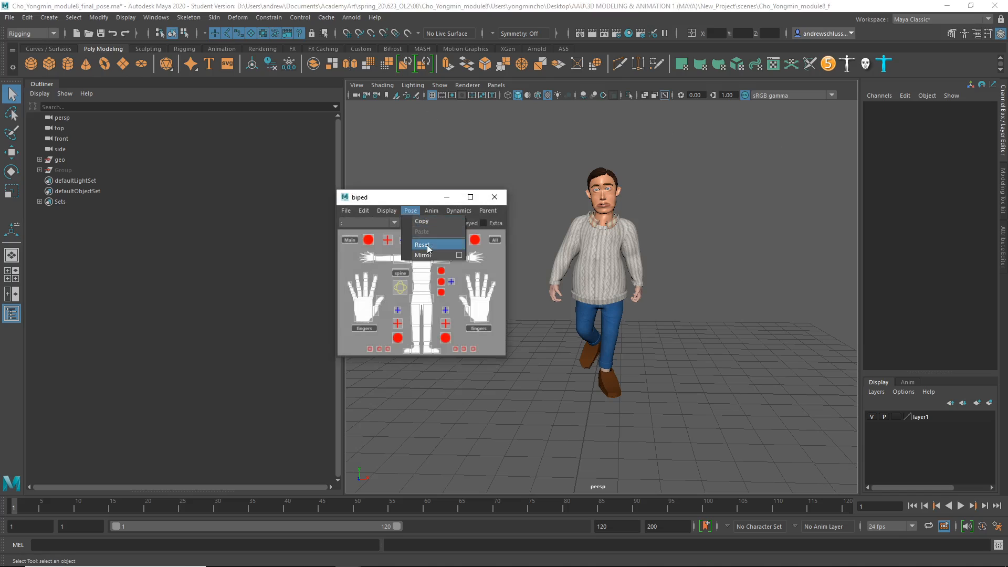
left_click(424, 245)
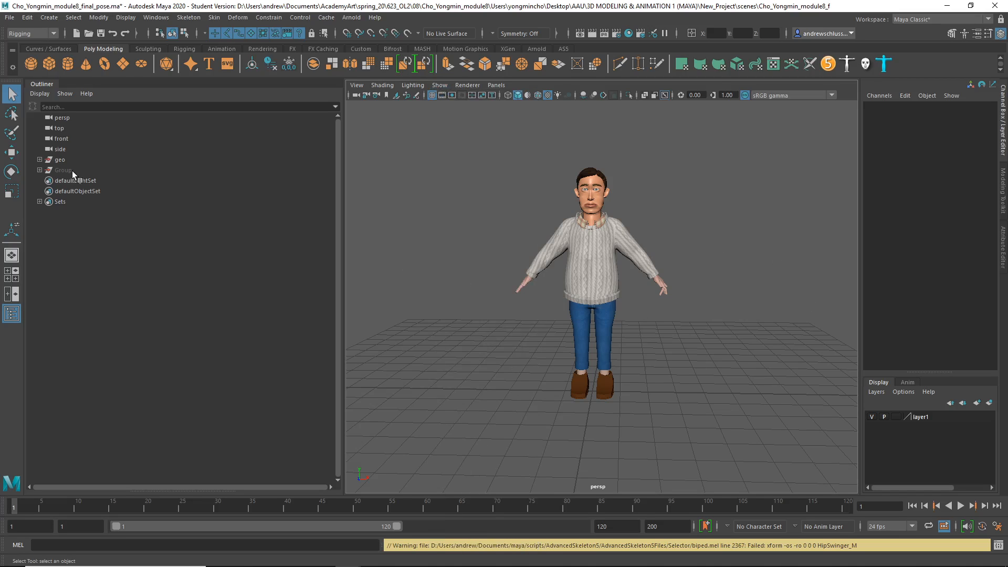
left_click(63, 170)
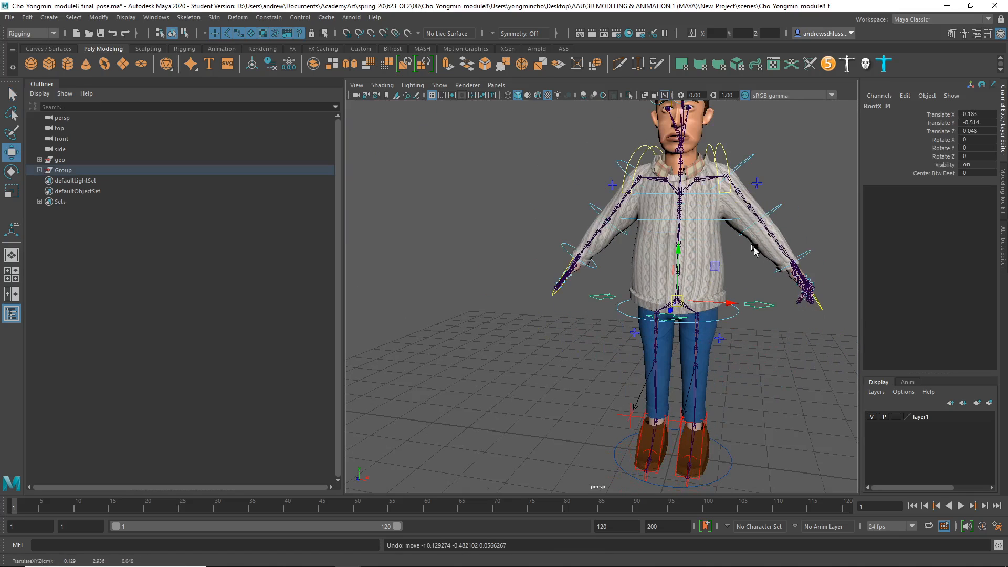
- Rotate the FKShoulder_L control through raised and lowered angles to check sweater deformation
left_click(724, 173)
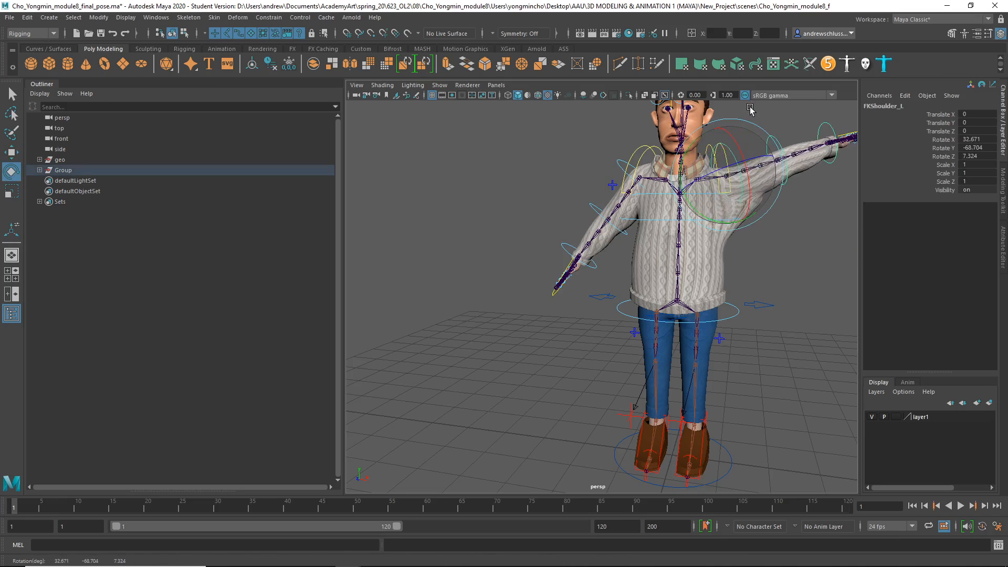
left_click_drag(749, 109, 775, 149)
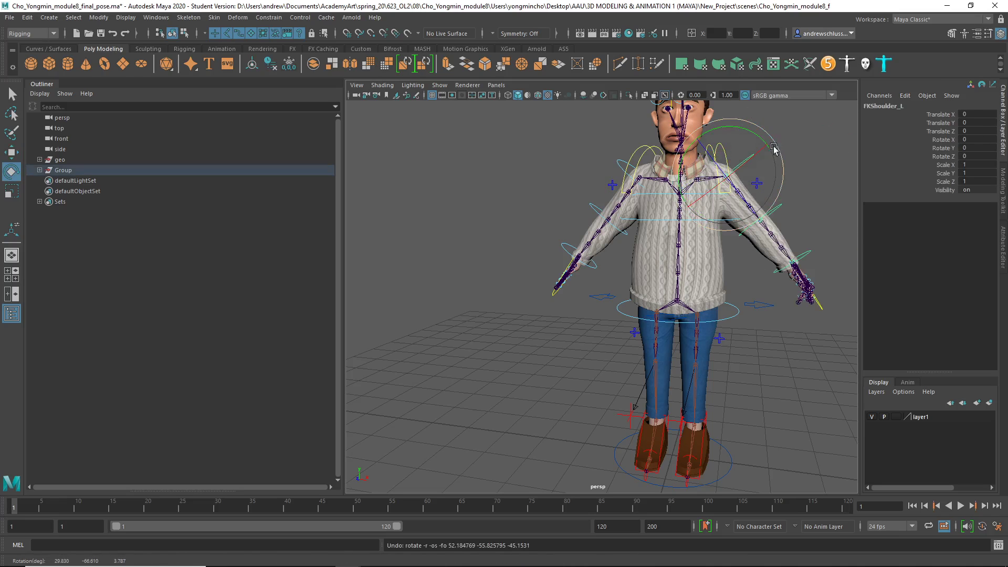
left_click_drag(775, 148, 768, 248)
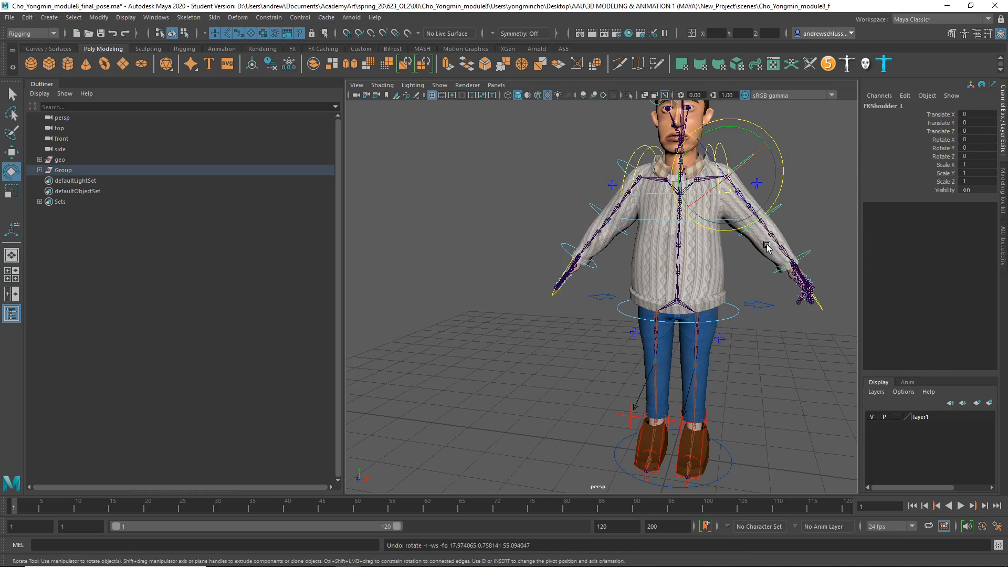
scroll("down", 3)
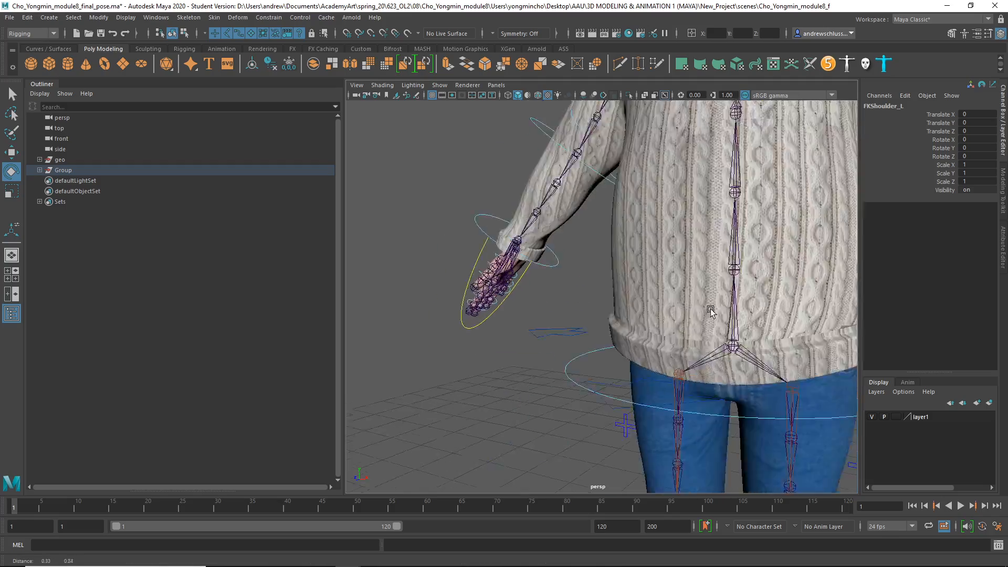
left_click_drag(711, 312, 649, 128)
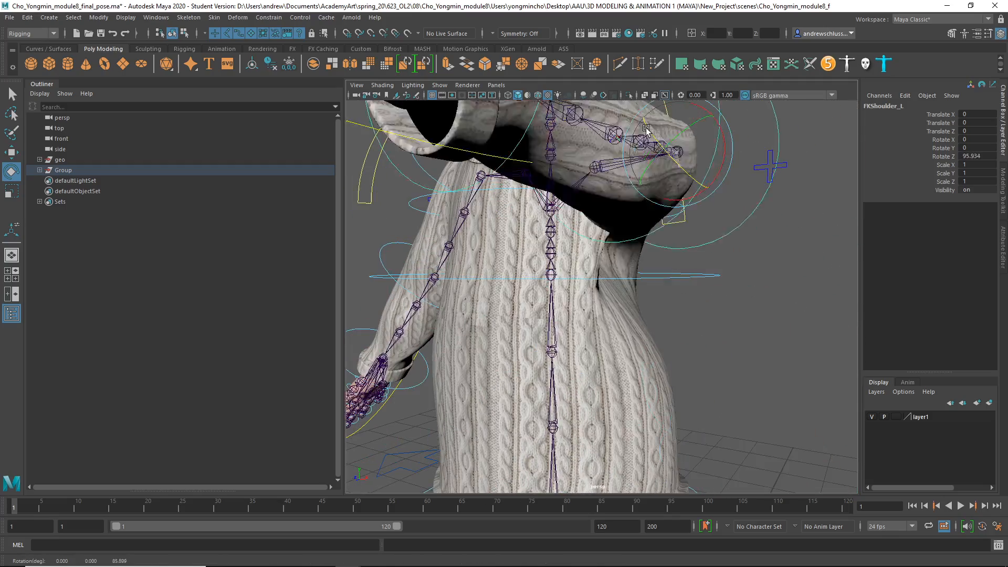
left_click_drag(646, 128, 669, 143)
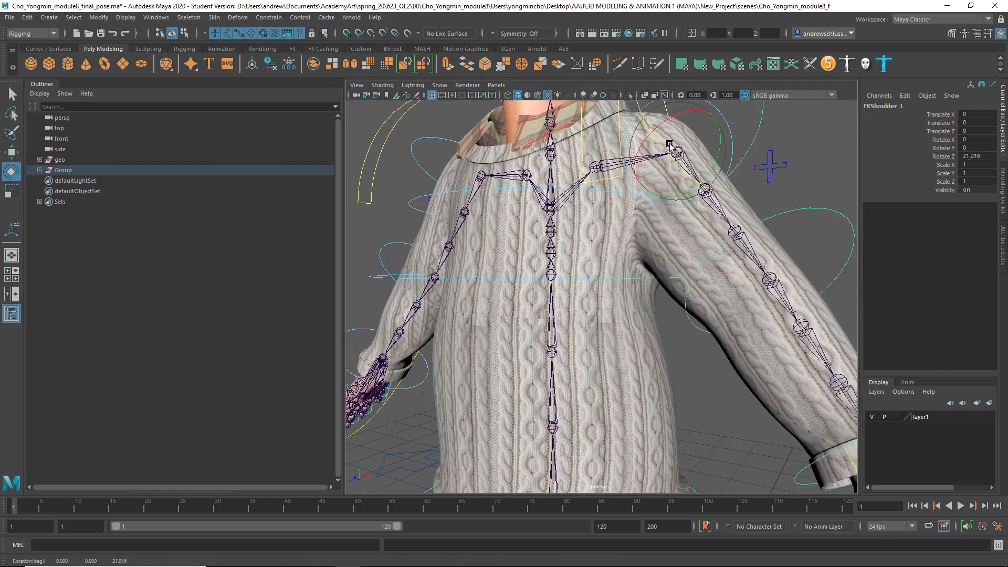
left_click_drag(670, 144, 664, 138)
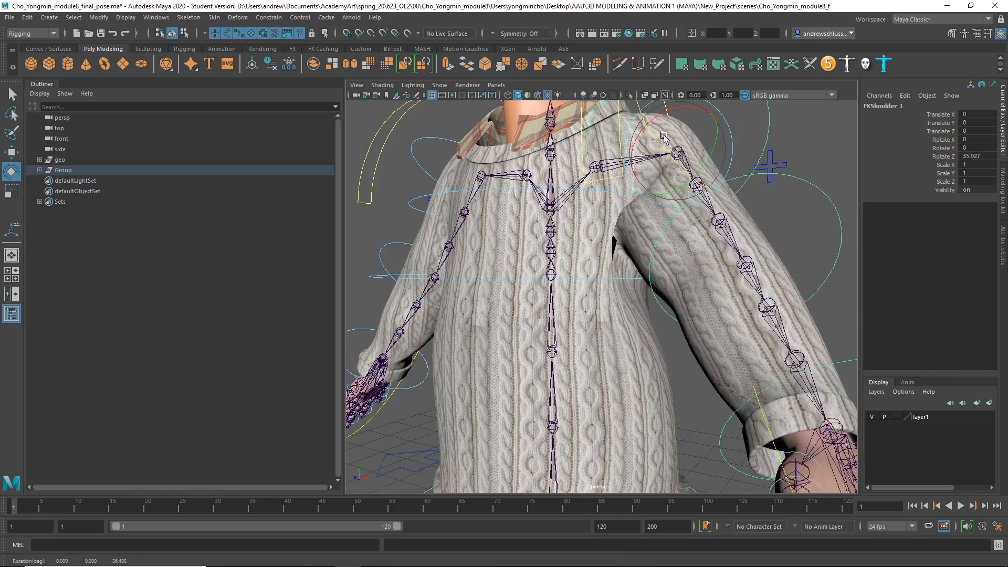
left_click_drag(666, 137, 720, 158)
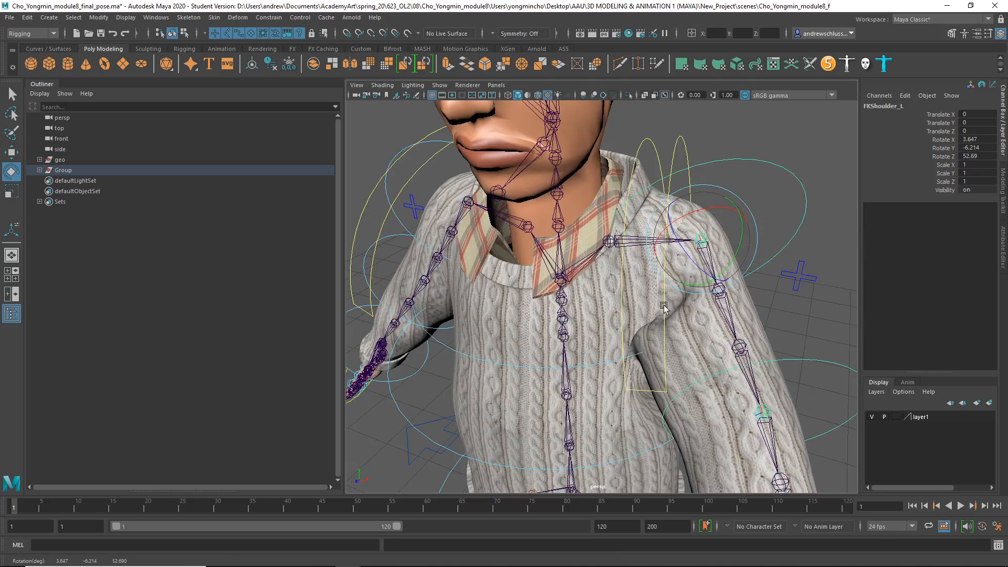
- Pose the left arm against and above the body to inspect the armpit crease stretching
left_click_drag(666, 309, 729, 302)
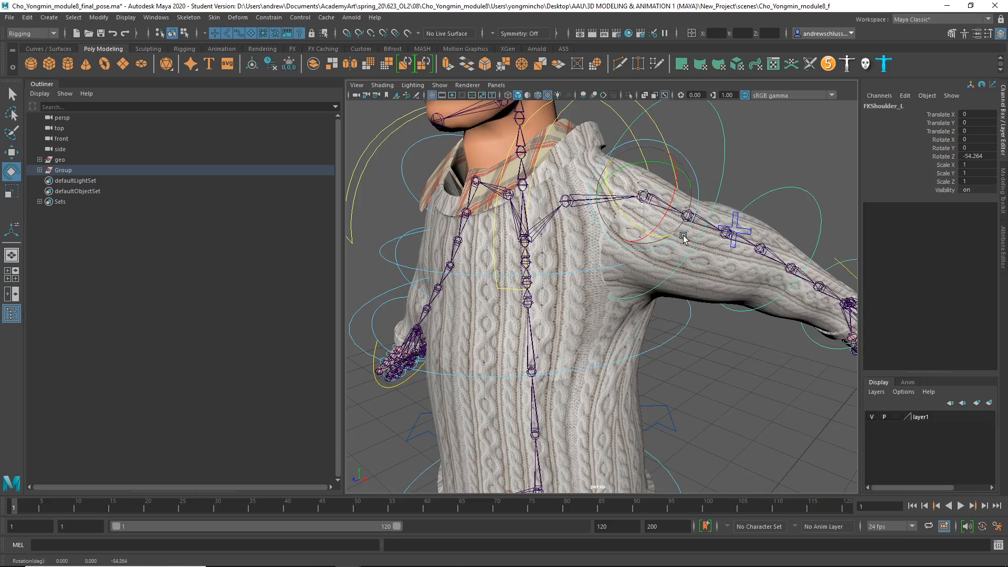
left_click_drag(685, 239, 627, 230)
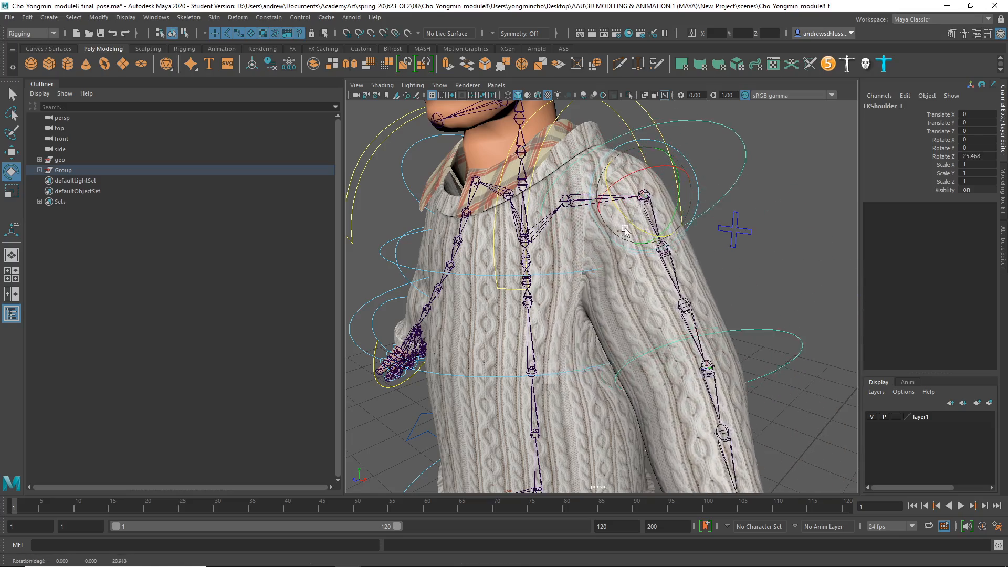
left_click_drag(623, 230, 737, 302)
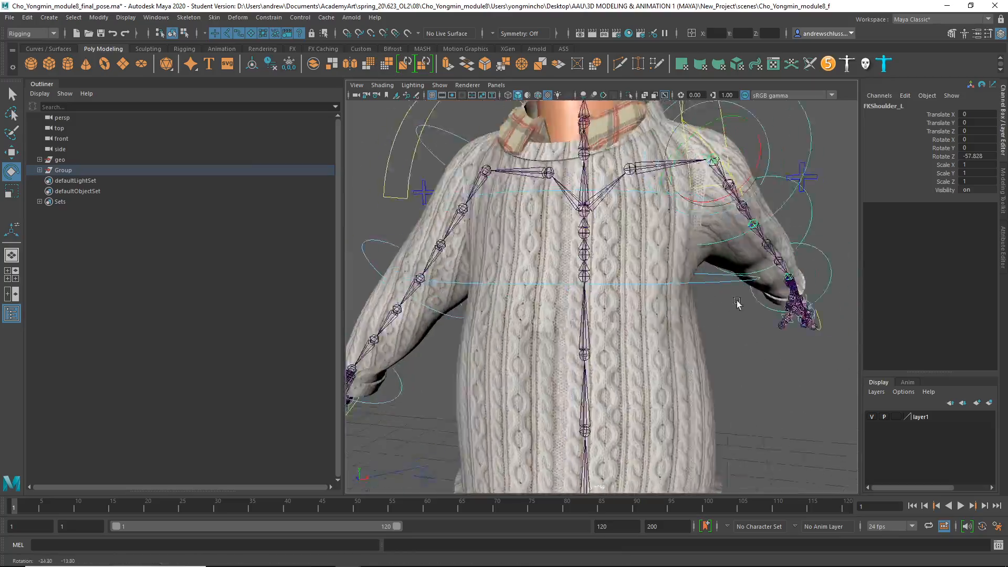
left_click_drag(738, 305, 611, 352)
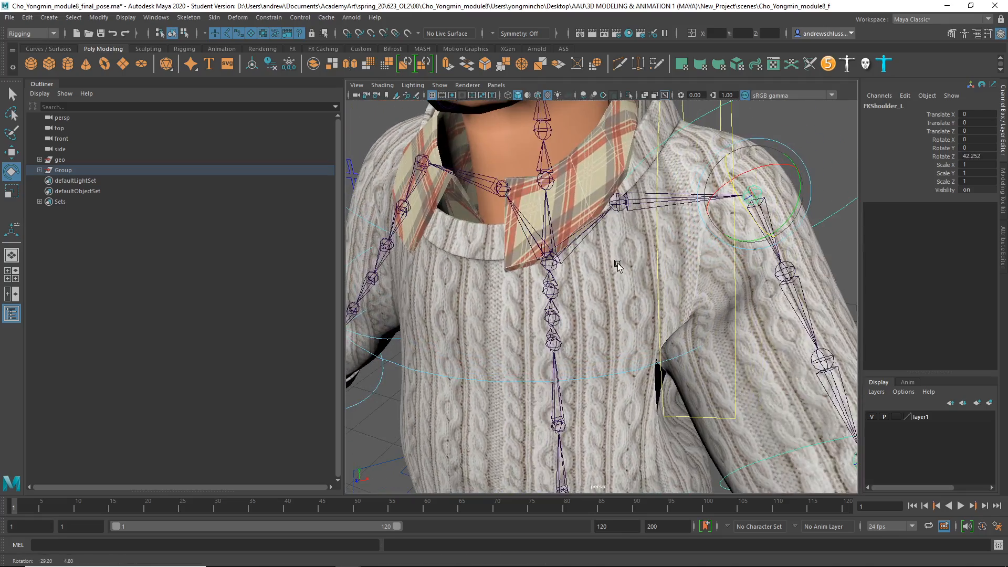
left_click_drag(758, 193, 807, 344)
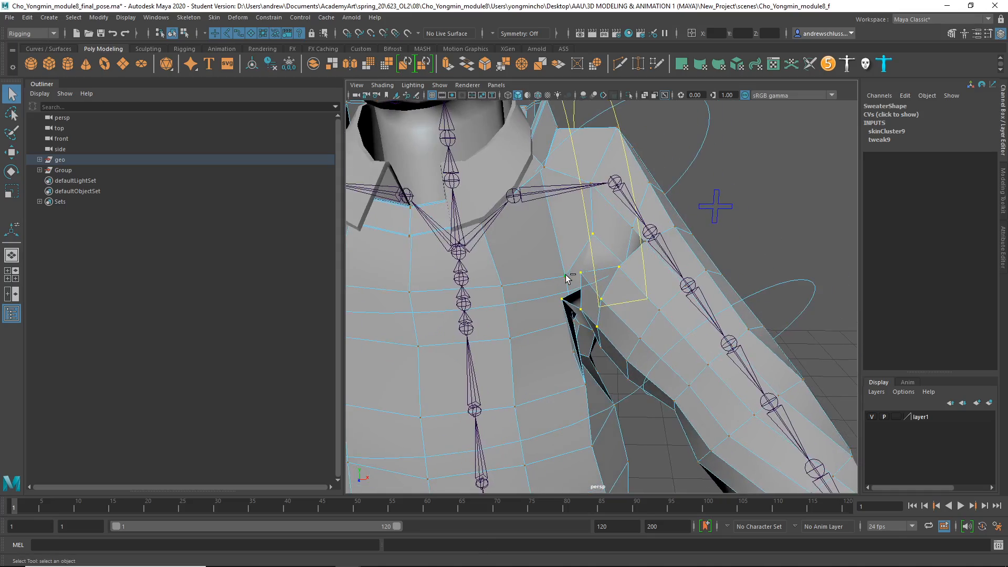
- Select the armpit vertices and launch Paint Skin Weights on the sweater from the marking menu
left_click_drag(566, 276, 635, 290)
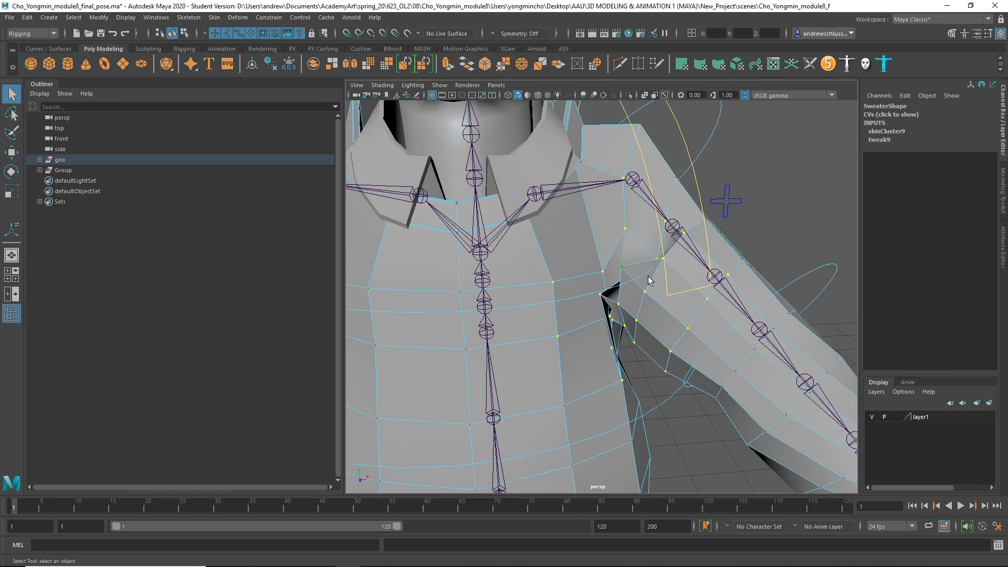
right_click(650, 281)
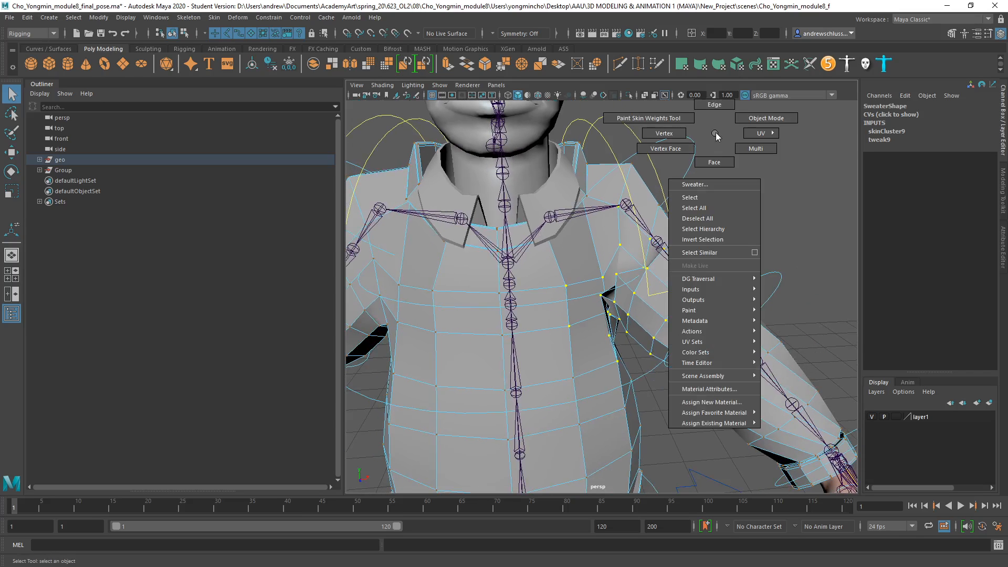
mouse_move(716, 355)
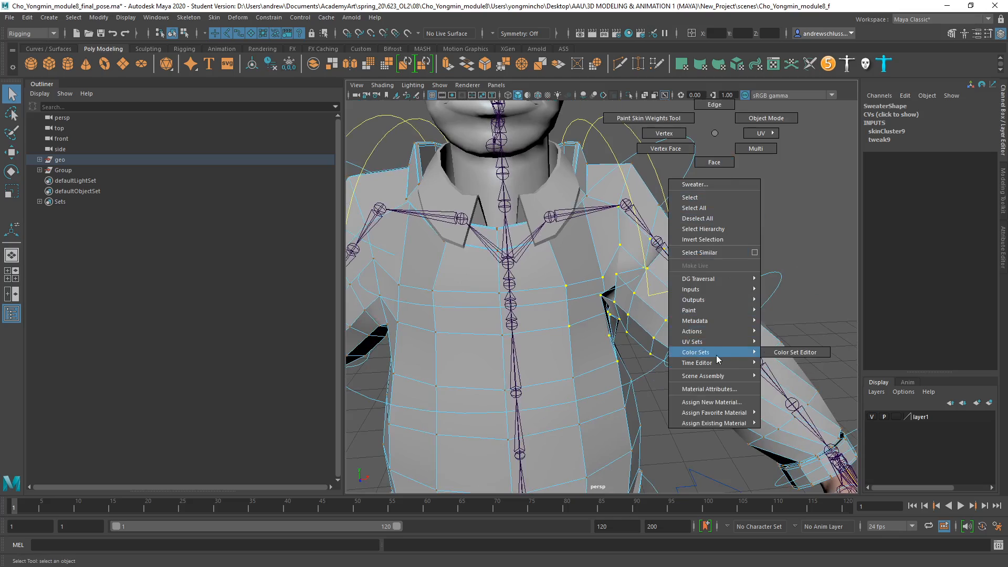
mouse_move(689, 310)
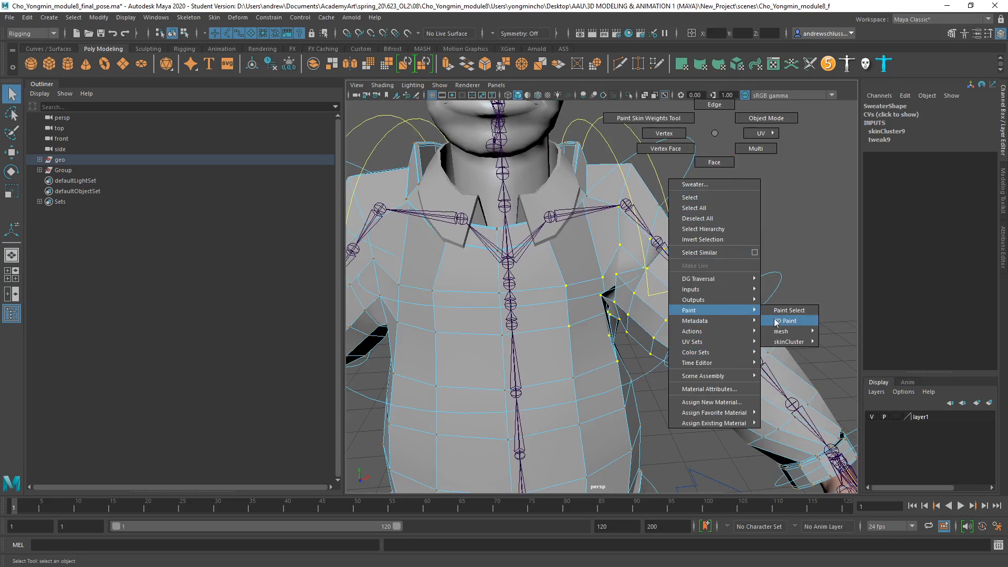
left_click(787, 320)
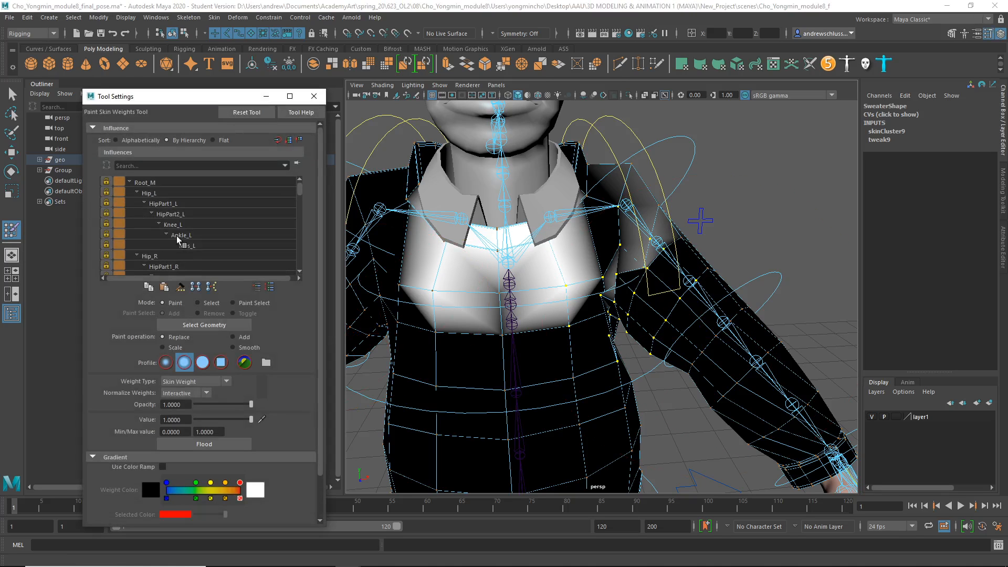
- Flood Smooth on the Shoulder_L influence across the selected armpit vertices
scroll("down", 3)
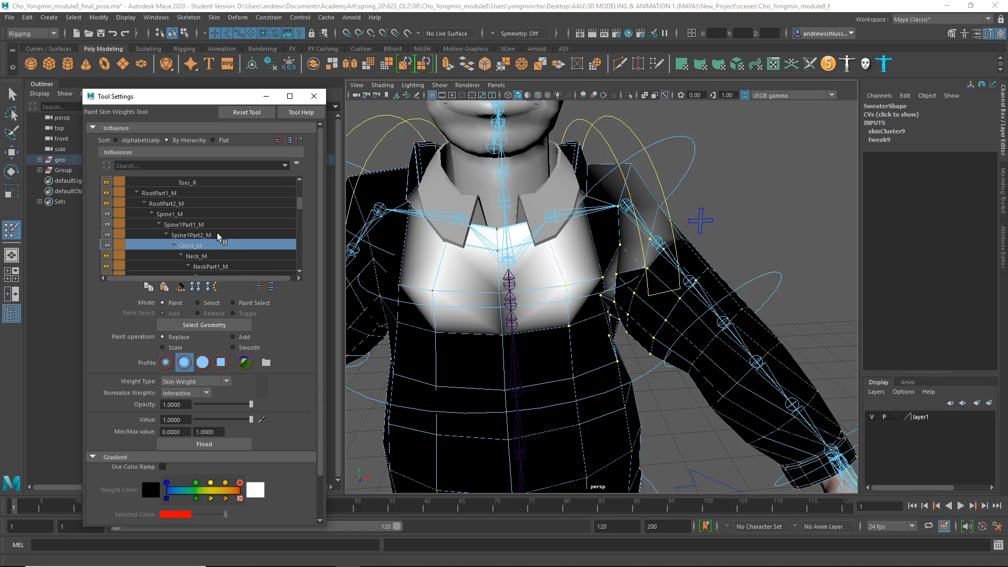
scroll("down", 3)
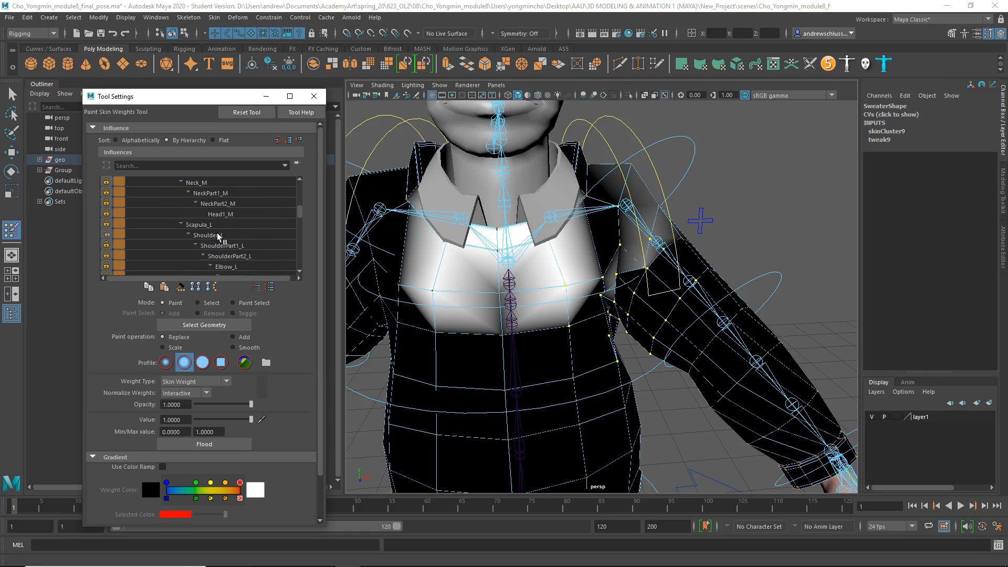
right_click(206, 236)
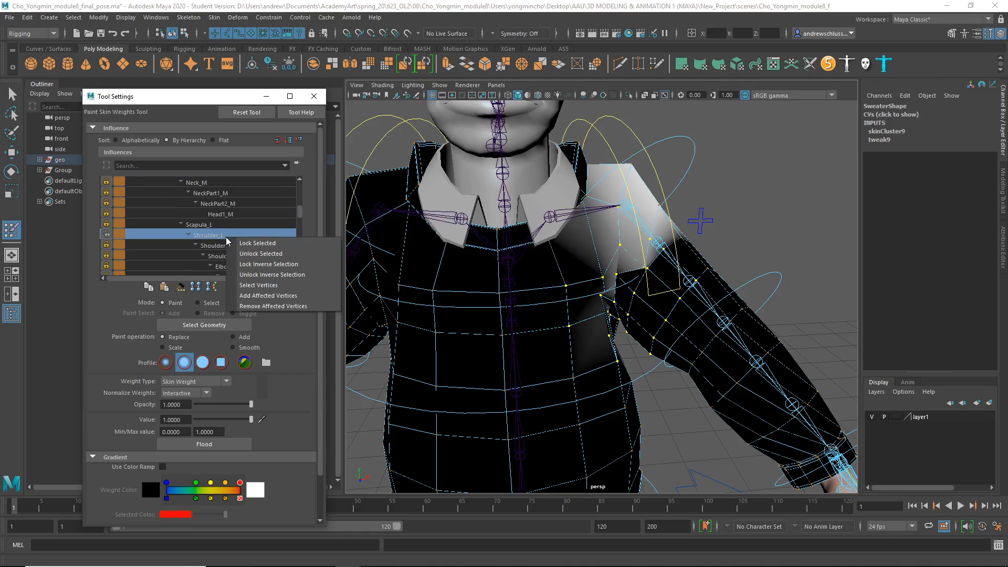
left_click(258, 286)
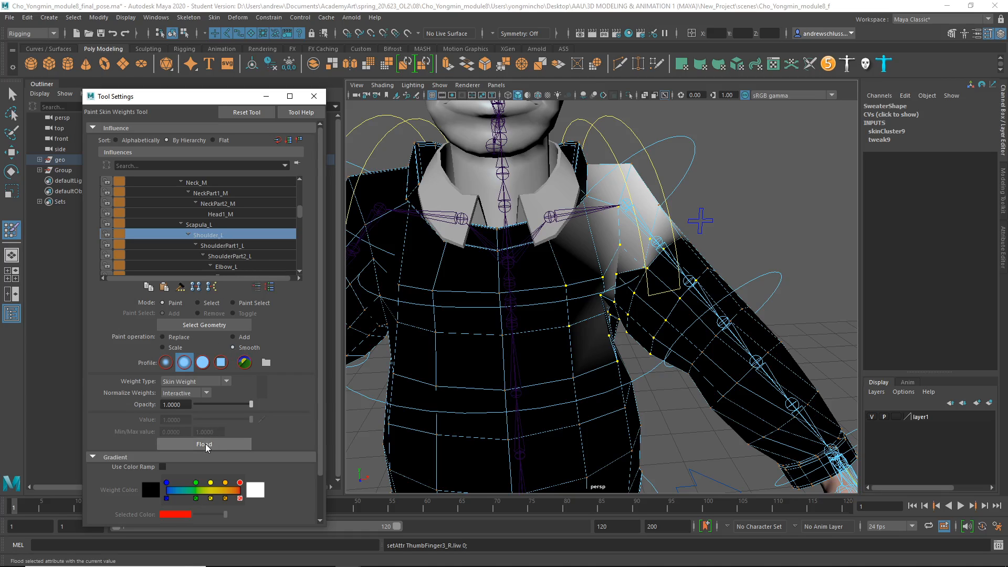
left_click(203, 444)
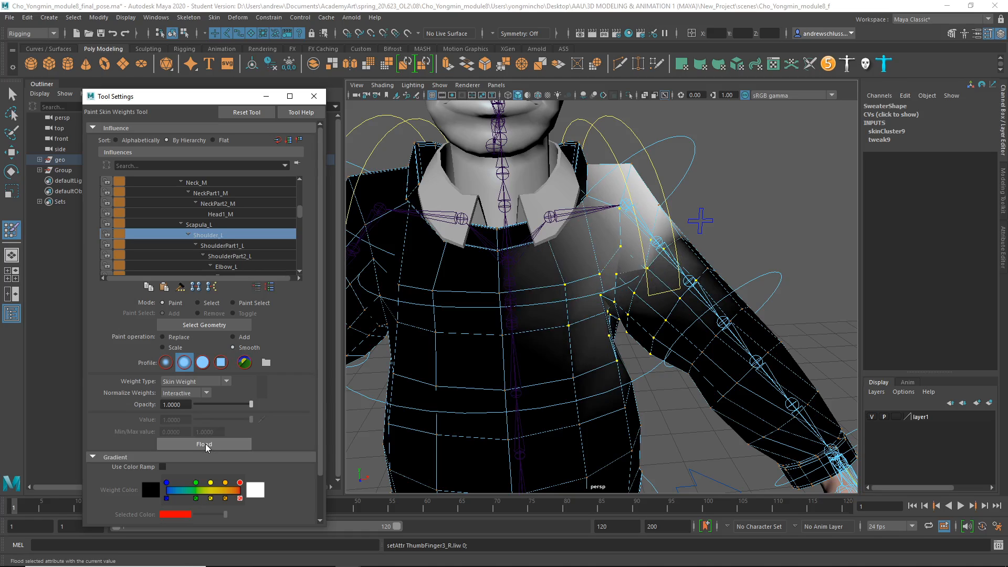
left_click(203, 443)
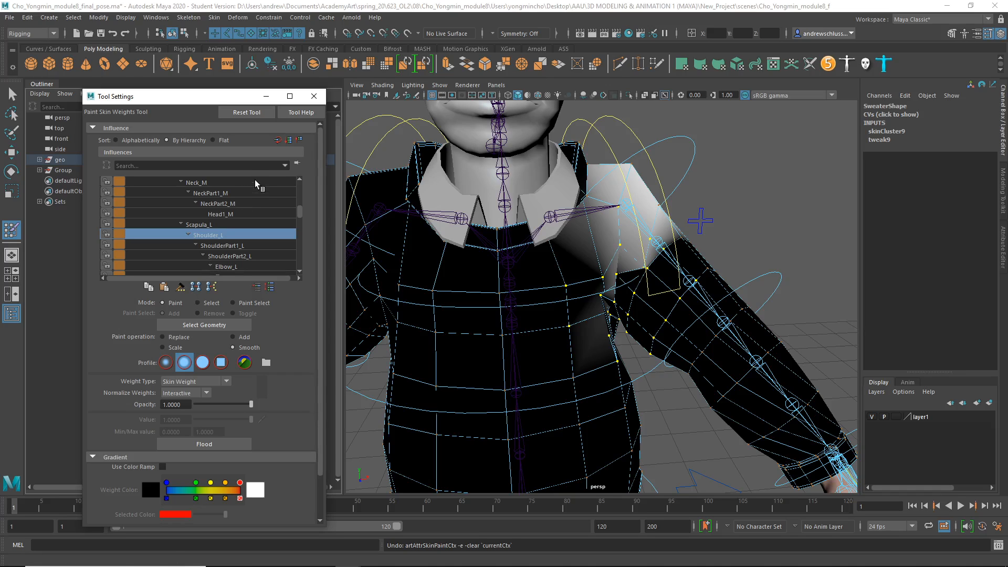
mouse_move(228, 227)
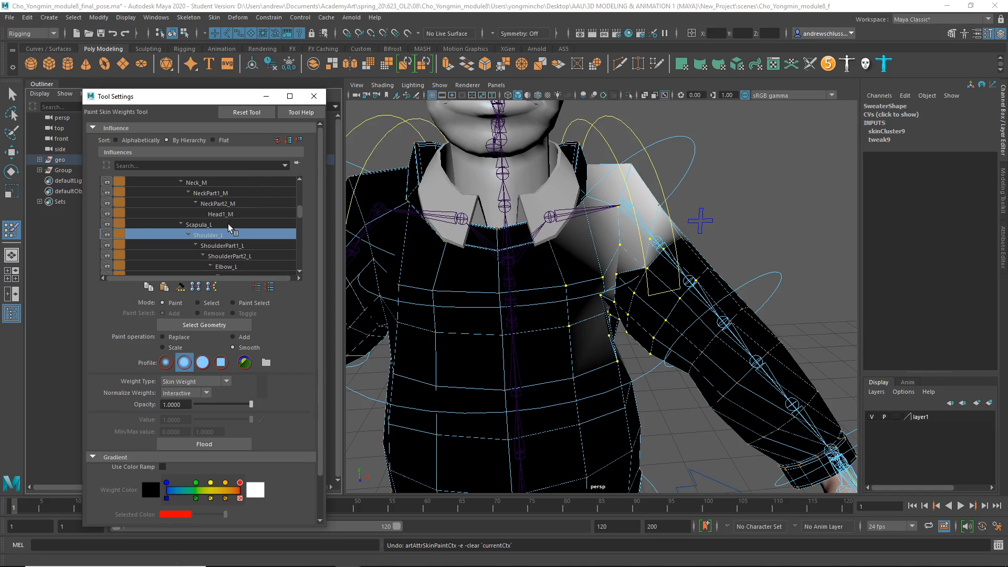
- Check the Scapula_L and Shoulder_L influence weighting in the Influences list
left_click(198, 224)
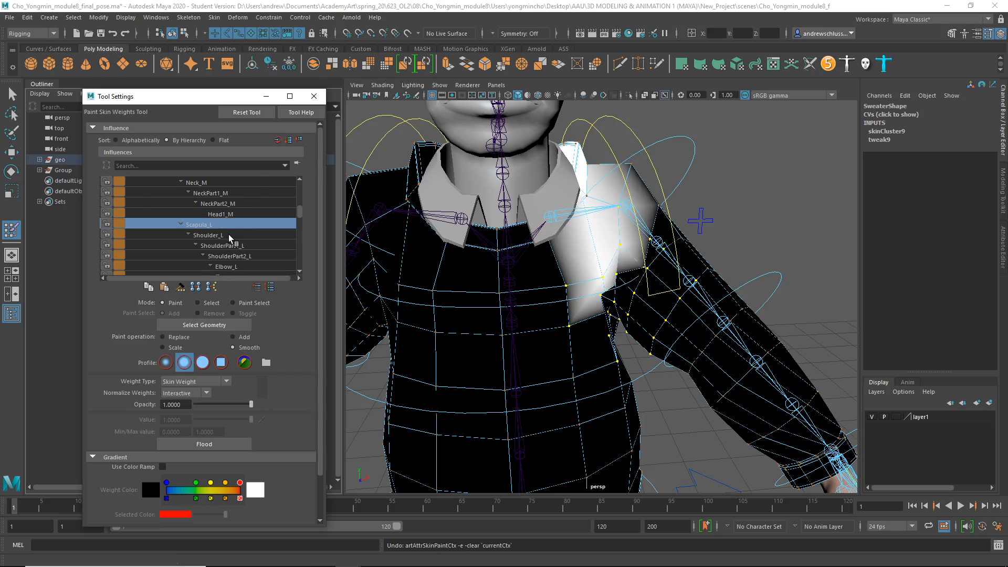
left_click(207, 235)
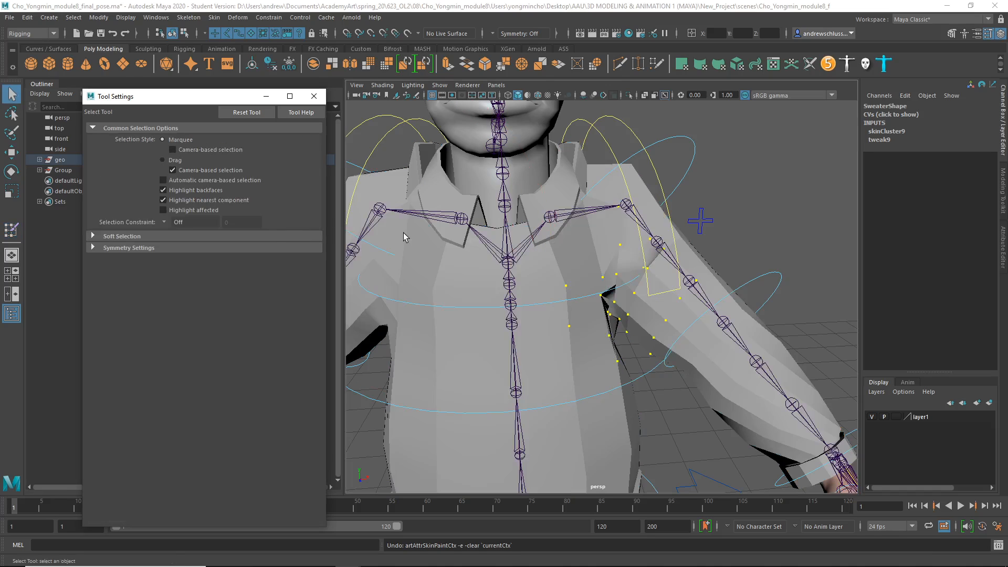
- Reopen weight painting on the sweater and flood Smooth on Shoulder_L, then view ShoulderPart1_L
left_click(574, 261)
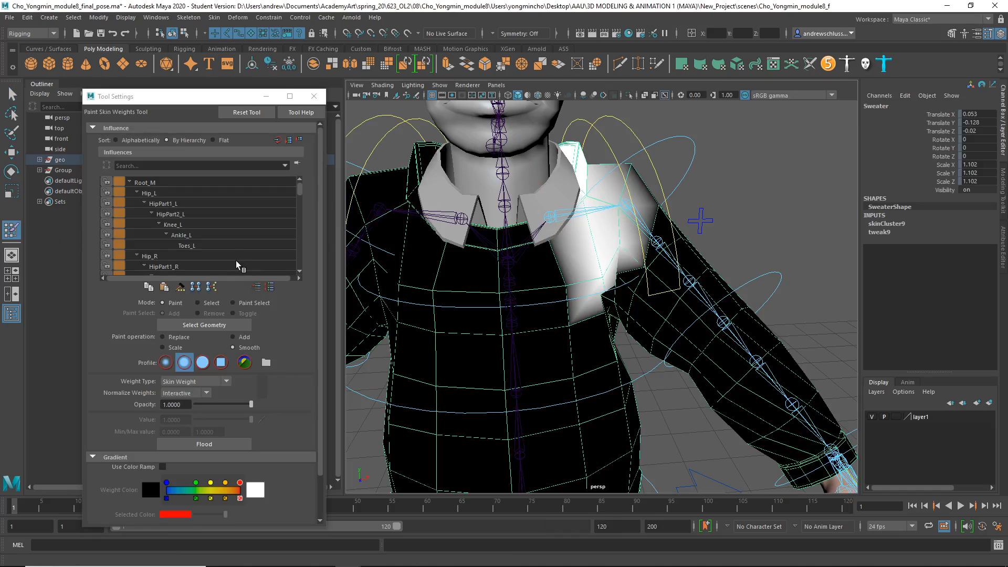
scroll("down", 3)
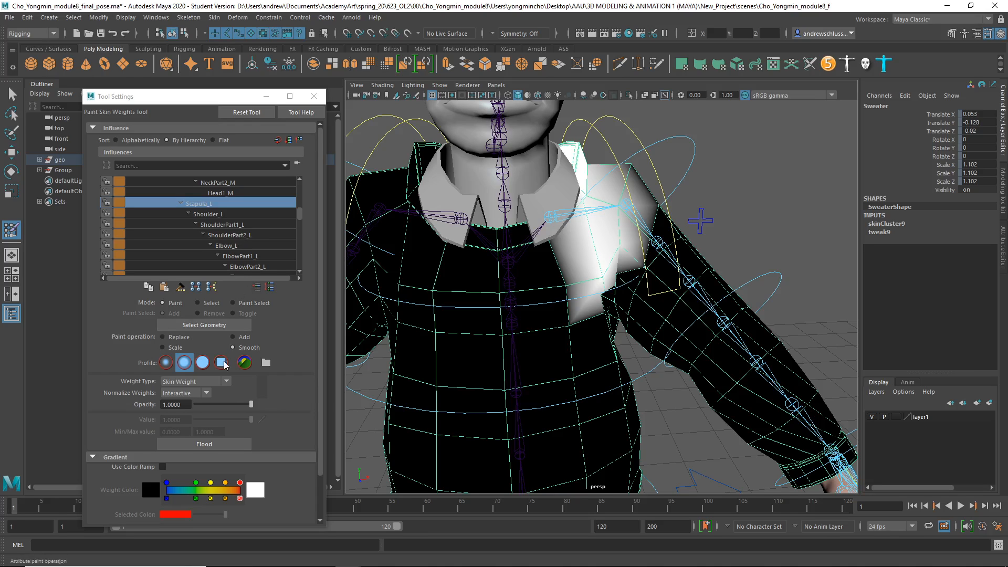
left_click(204, 445)
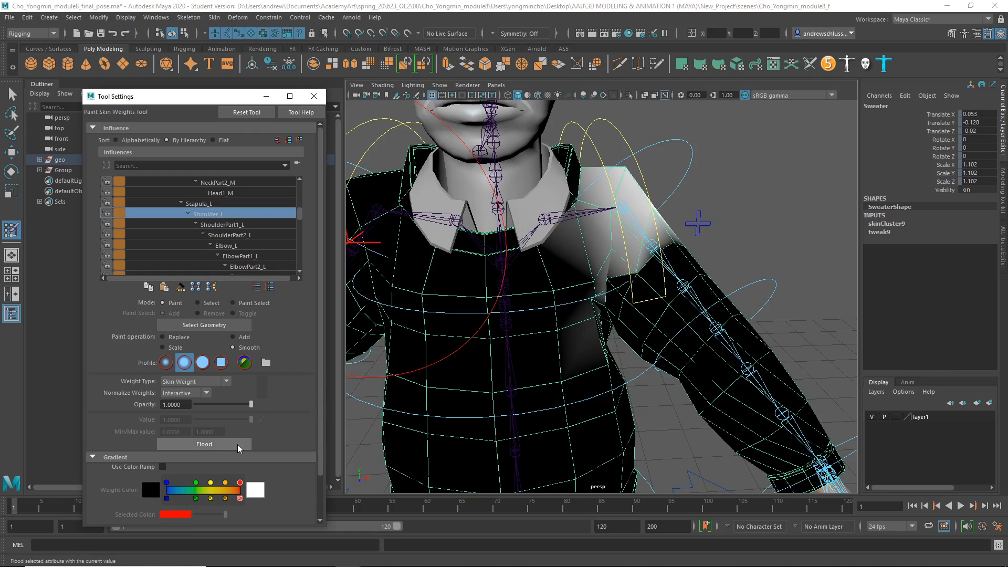
left_click(204, 443)
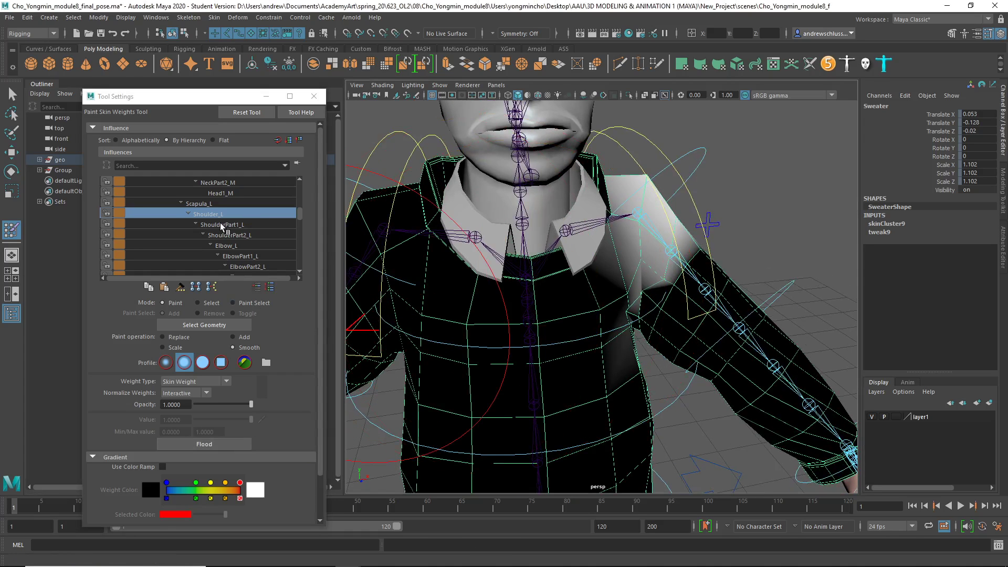
left_click(204, 444)
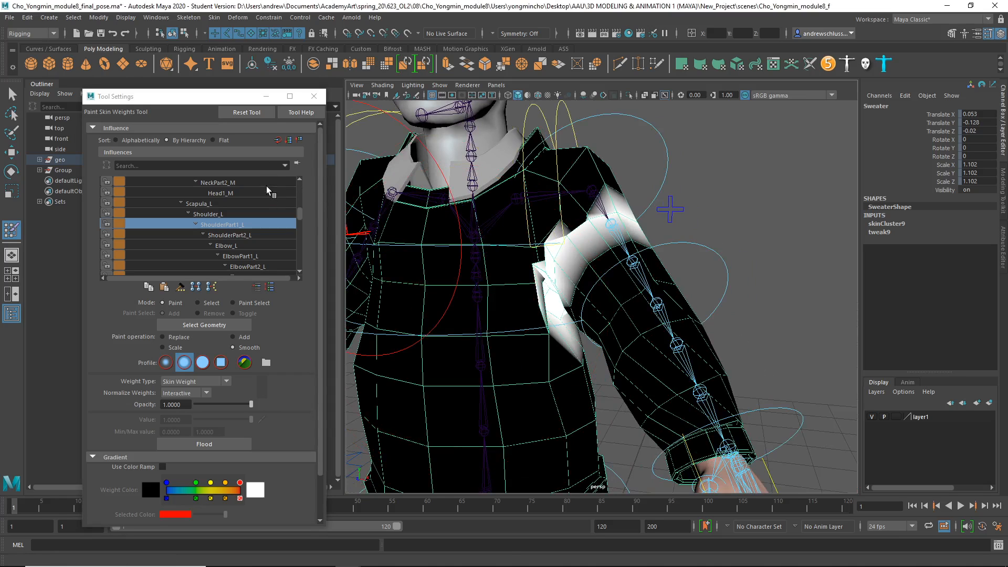
- Flood Smooth on the current influence and paint smoothing strokes along the shoulder seam
right_click(618, 204)
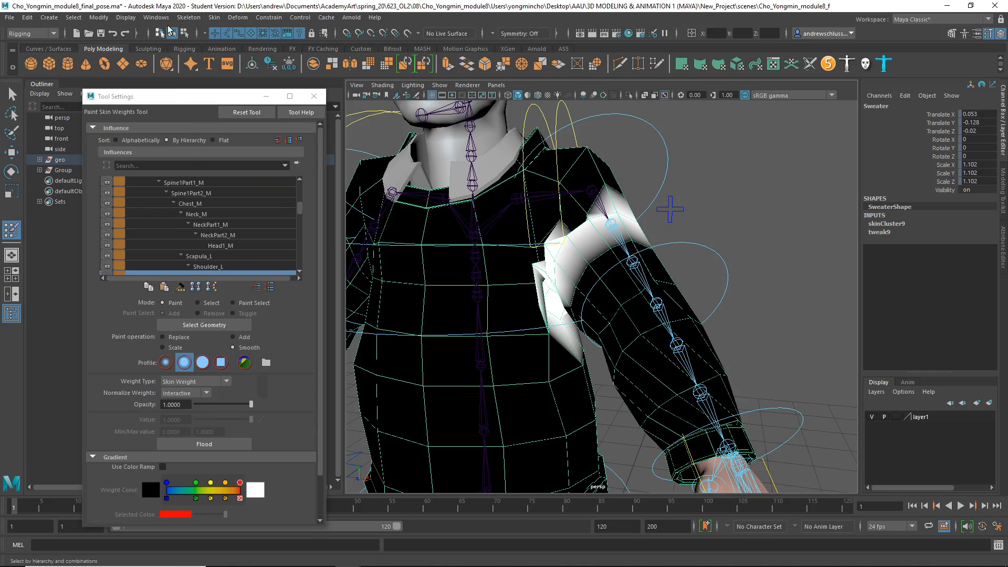
left_click(215, 16)
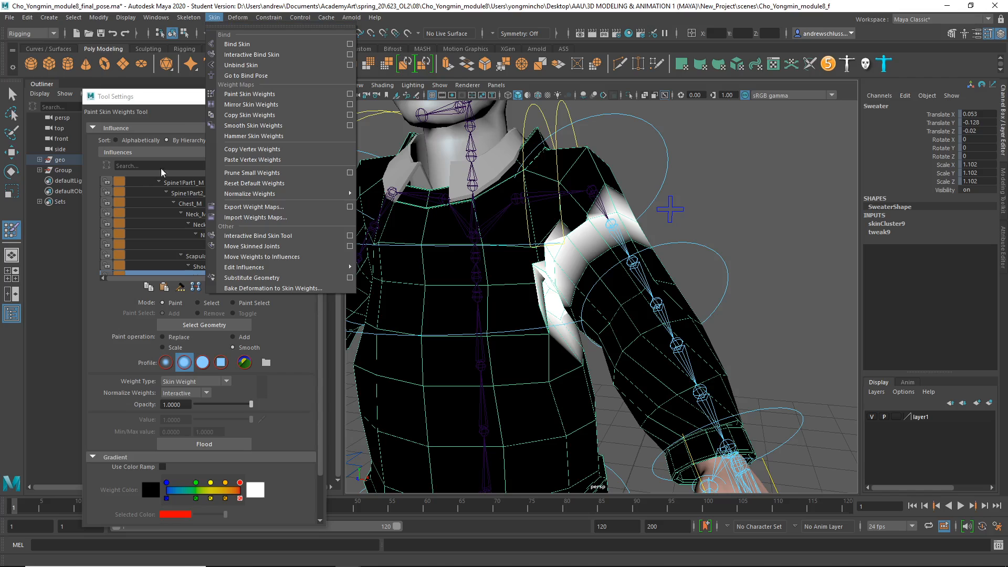
right_click(219, 245)
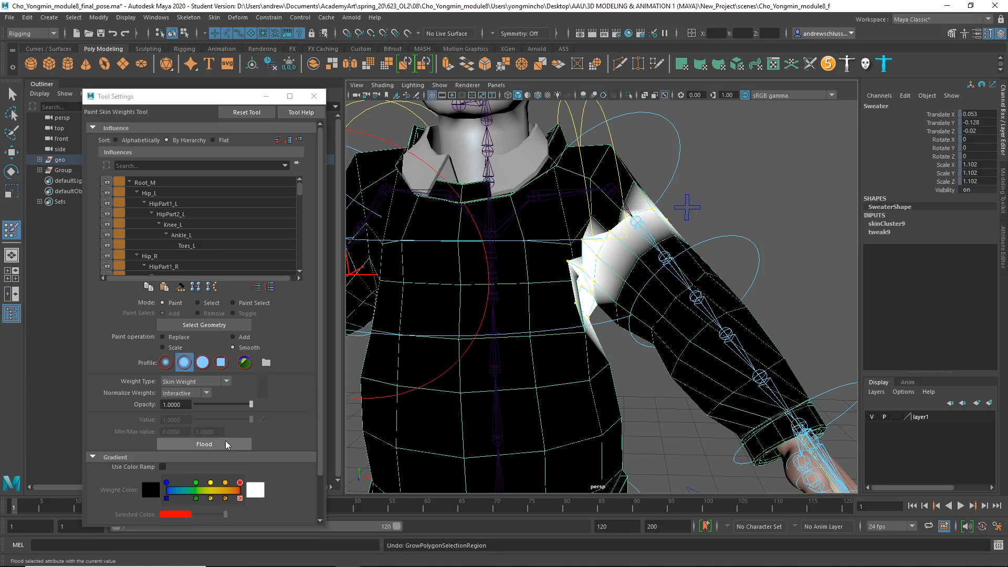
left_click(204, 443)
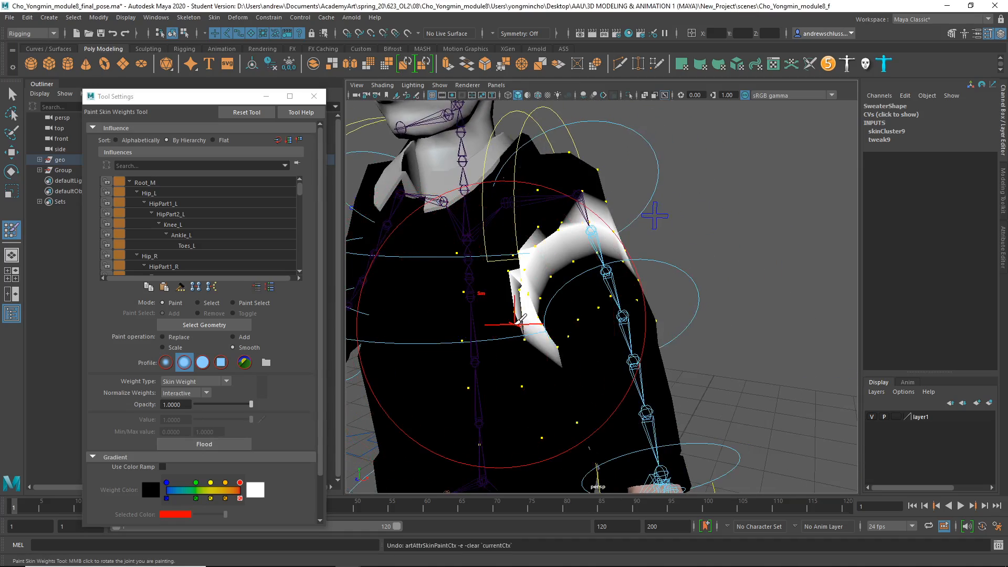
left_click(8, 93)
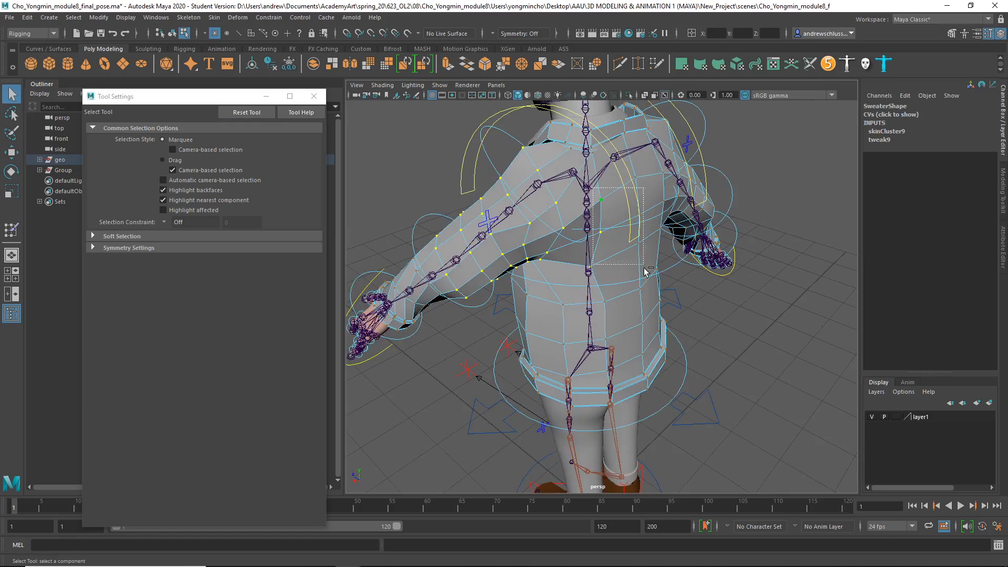
- Smooth the selected back and left shoulder vertices with Flood, then view the Neck_M weights
left_click_drag(643, 270, 623, 285)
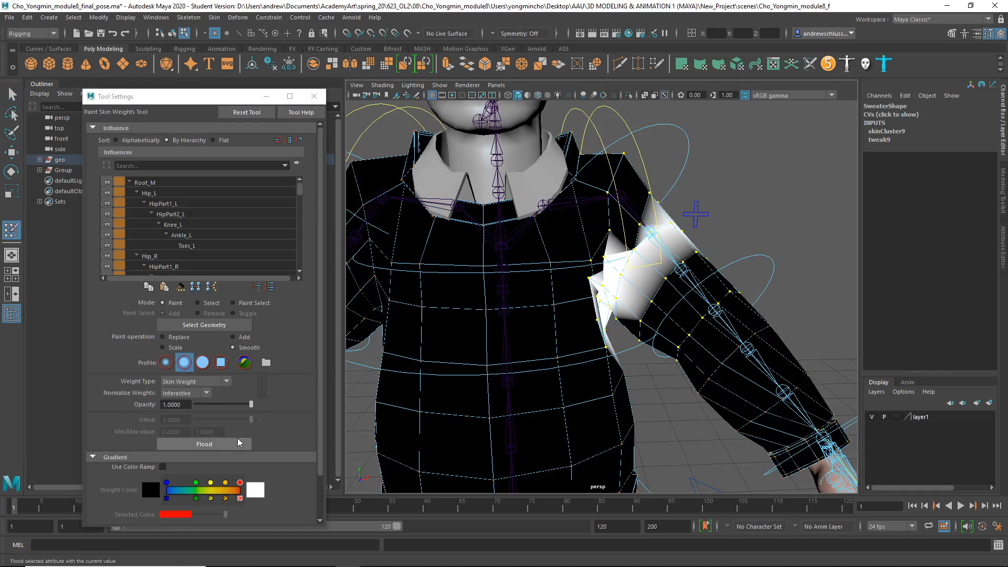
left_click(203, 444)
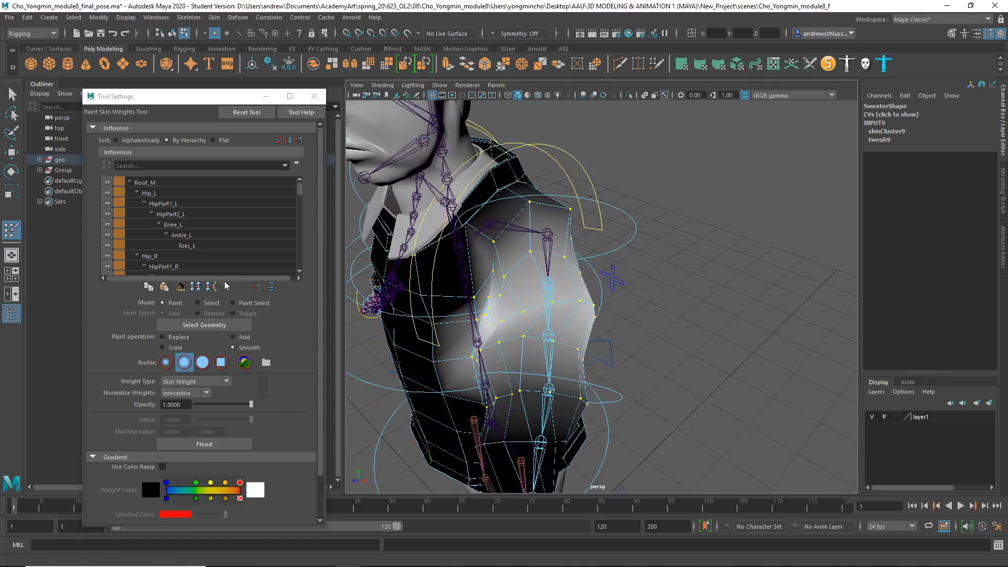
scroll("down", 3)
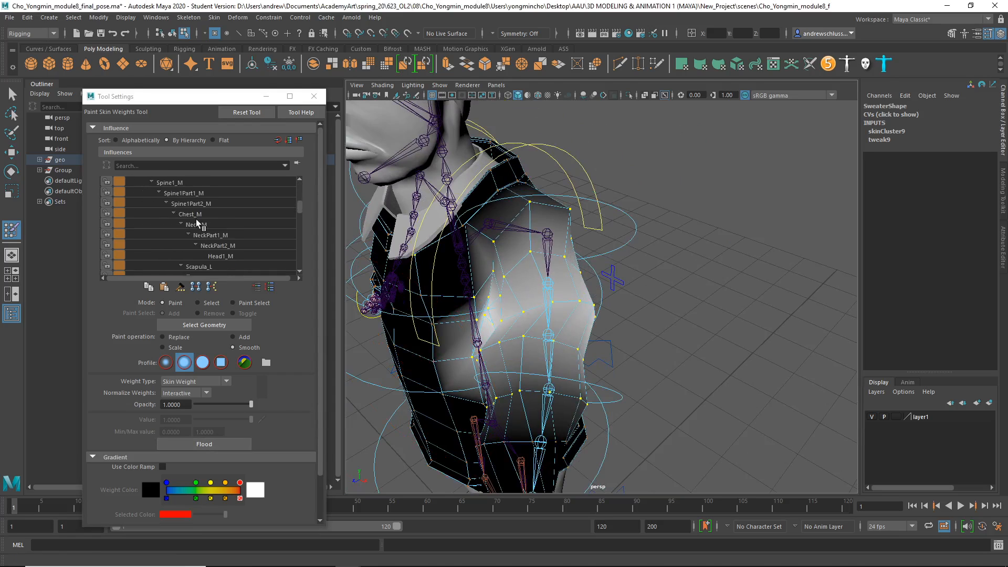
left_click(208, 267)
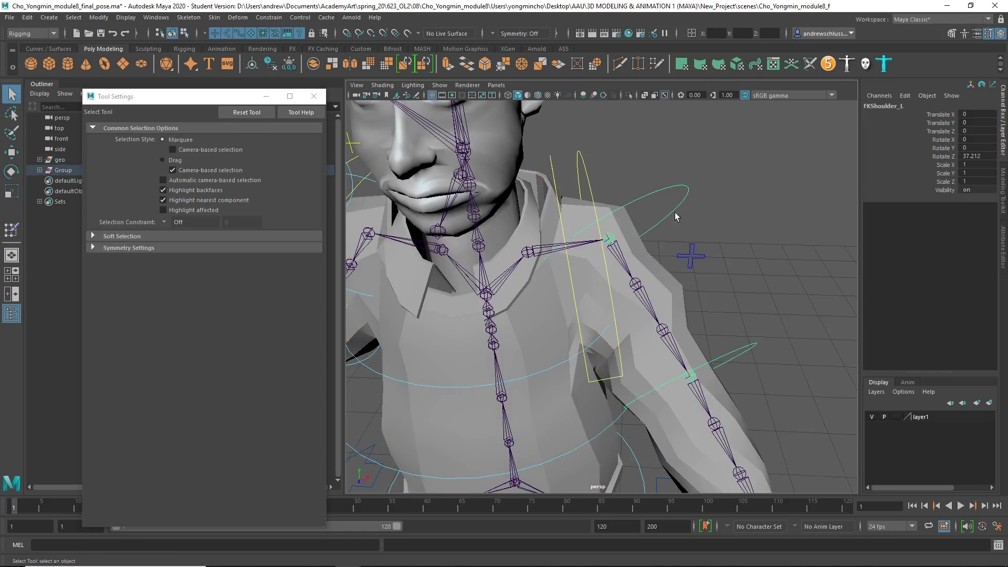
- Rotate FKShoulder_L down against the body, checking the sweater in wireframe and shaded display
left_click(977, 155)
type("0")
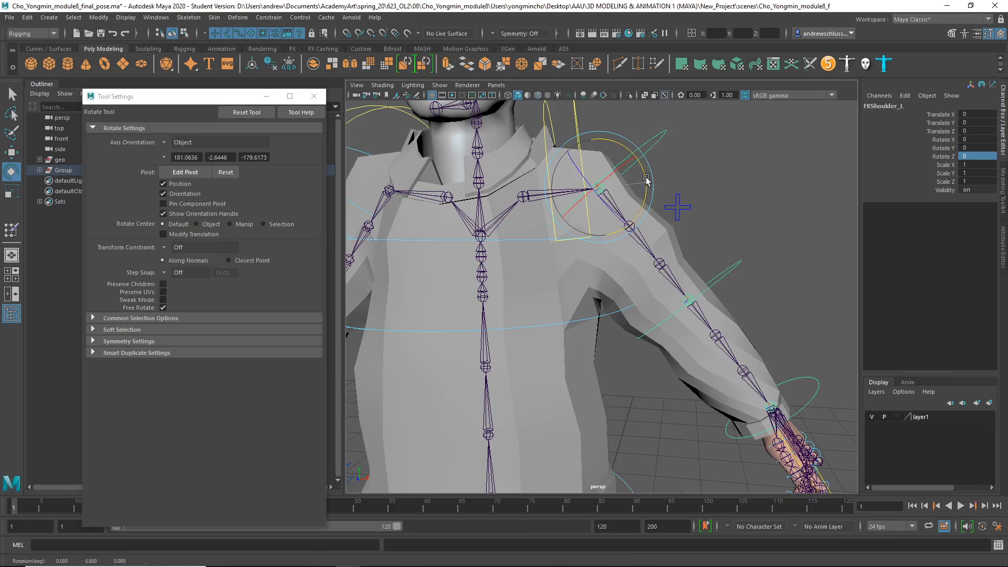
left_click_drag(646, 179, 656, 219)
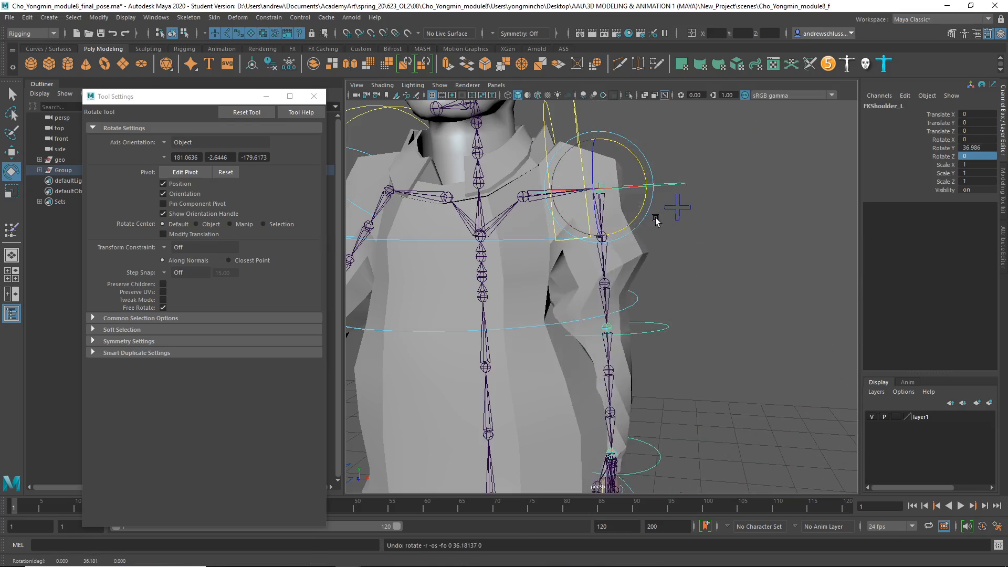
key("4")
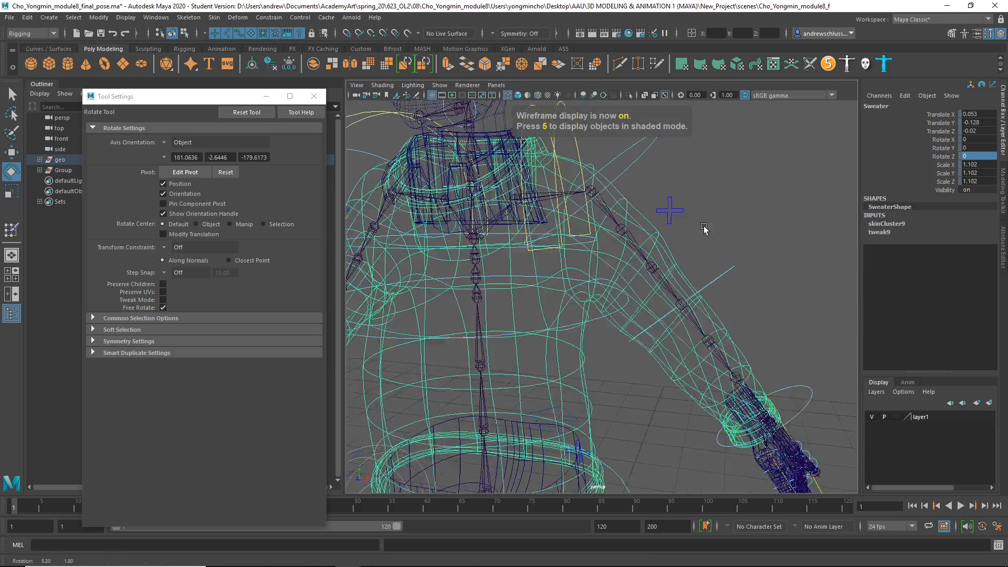
key("5")
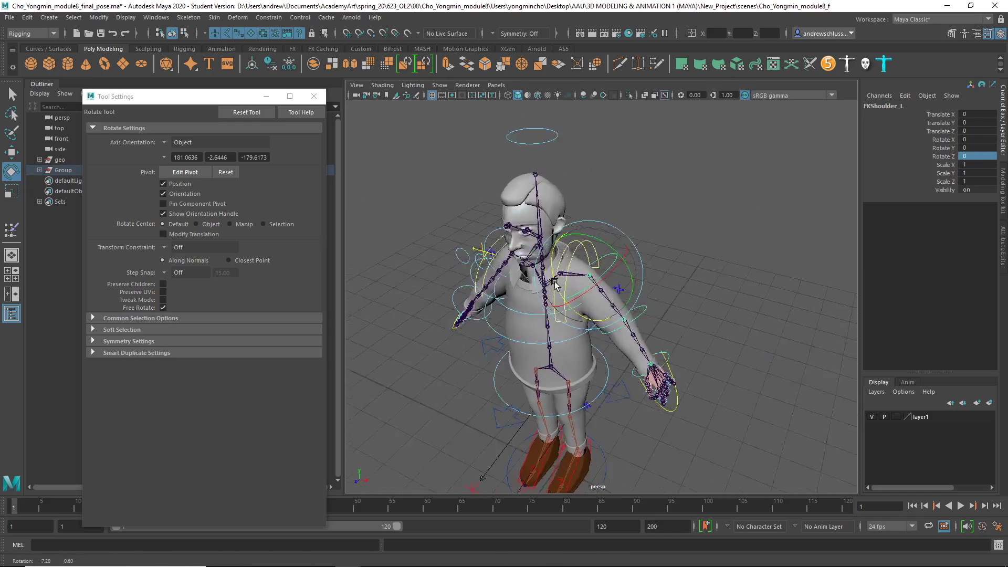
- Unbind the sweater's skin from the skeleton and freeze its transformations to zero
left_click(210, 16)
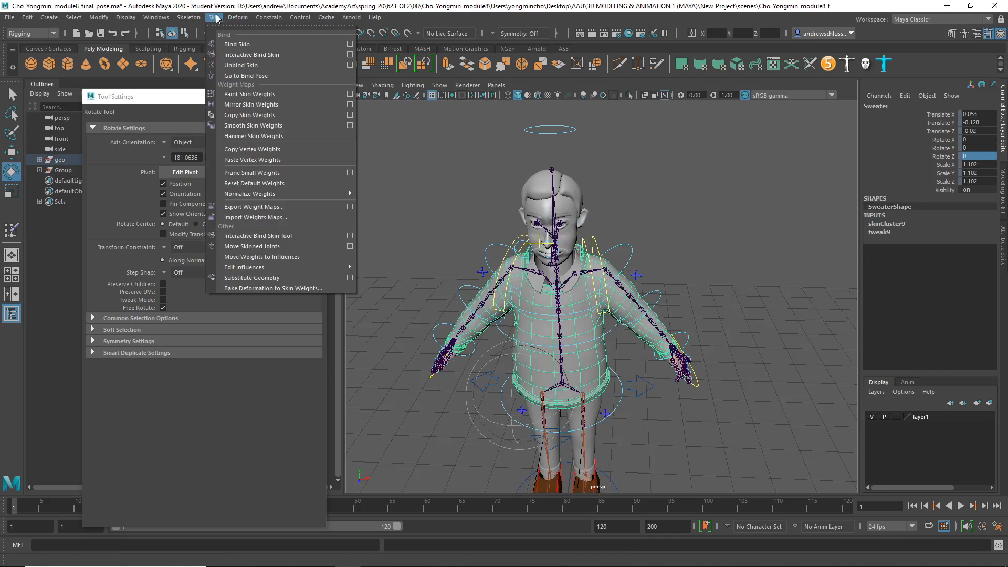
mouse_move(265, 104)
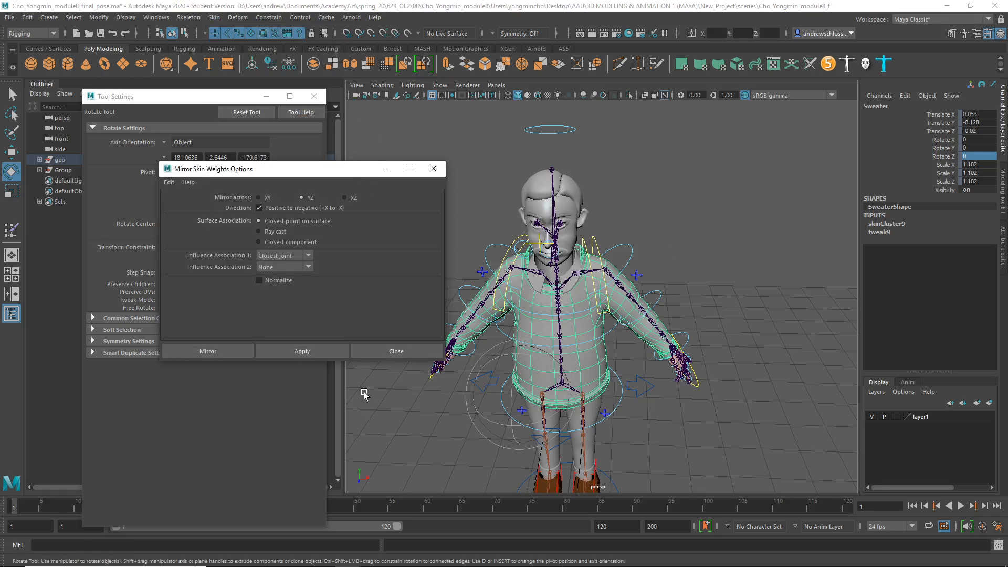
left_click(396, 350)
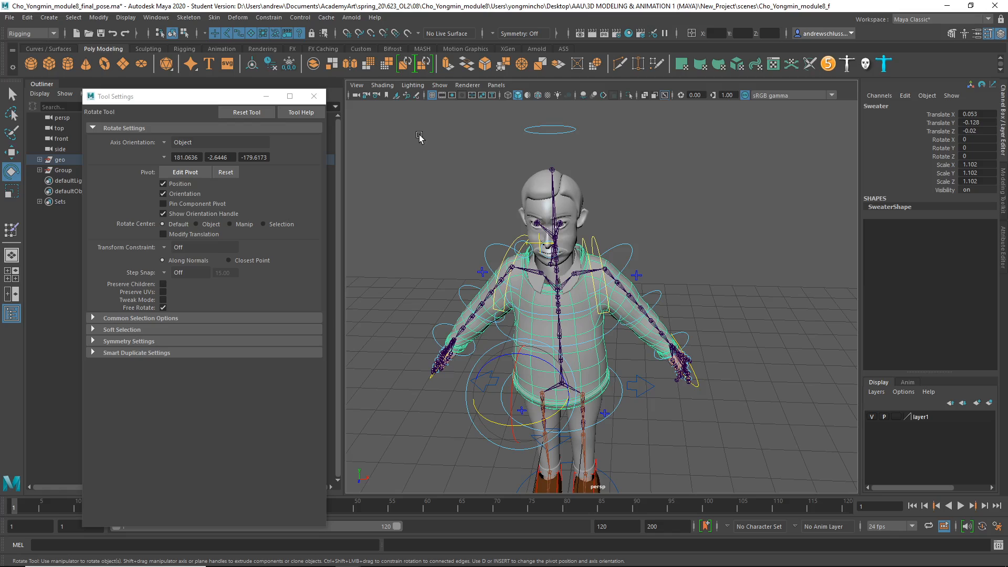
mouse_move(386, 132)
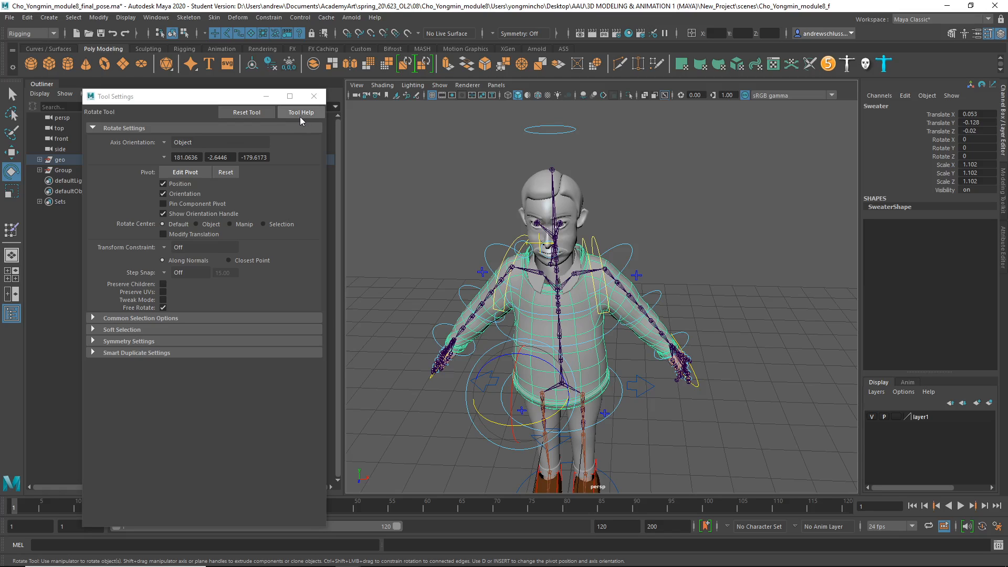
mouse_move(104, 48)
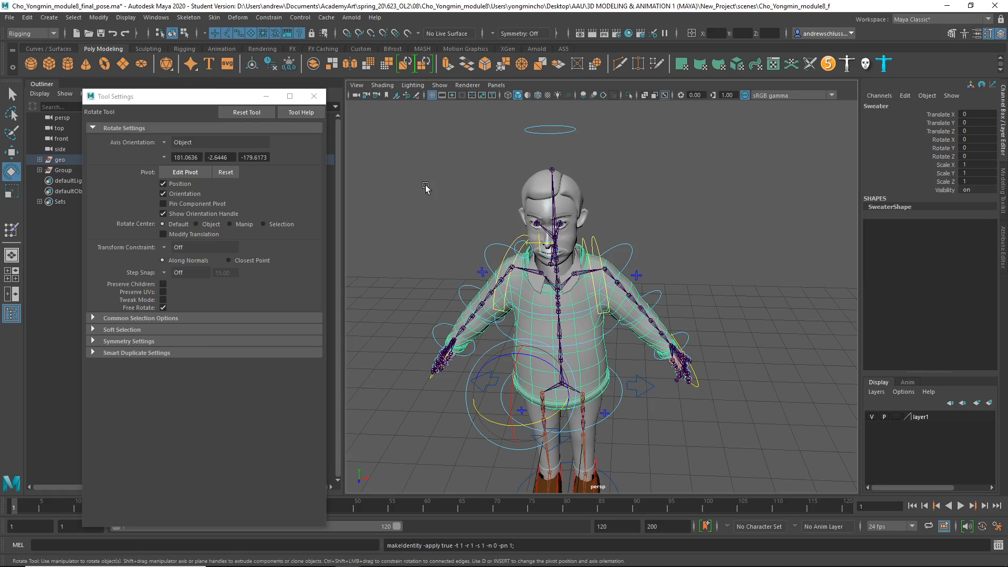
left_click(314, 96)
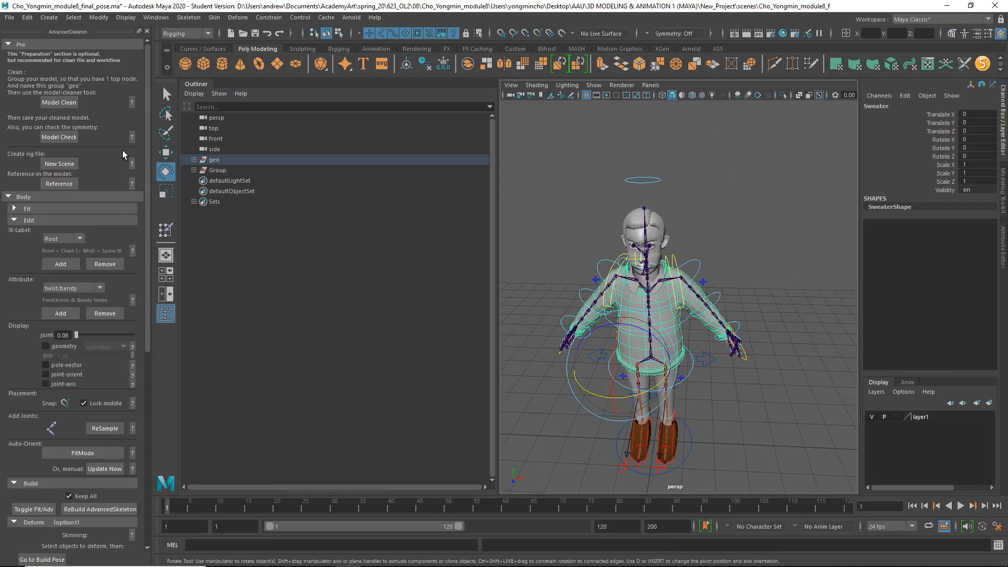
mouse_move(71, 441)
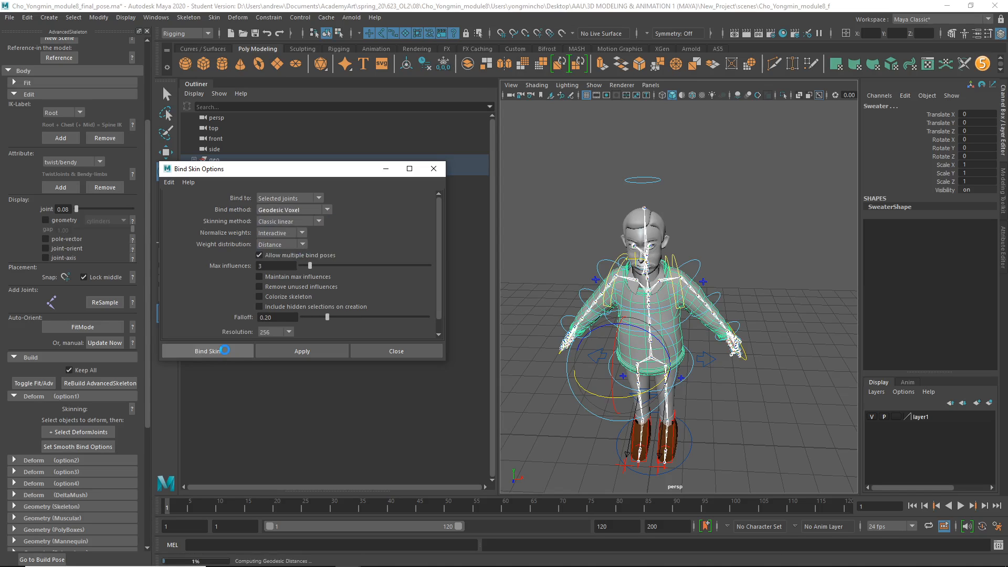
- Bind the sweater to the skeleton using the Geodesic Voxel bind method
left_click(200, 351)
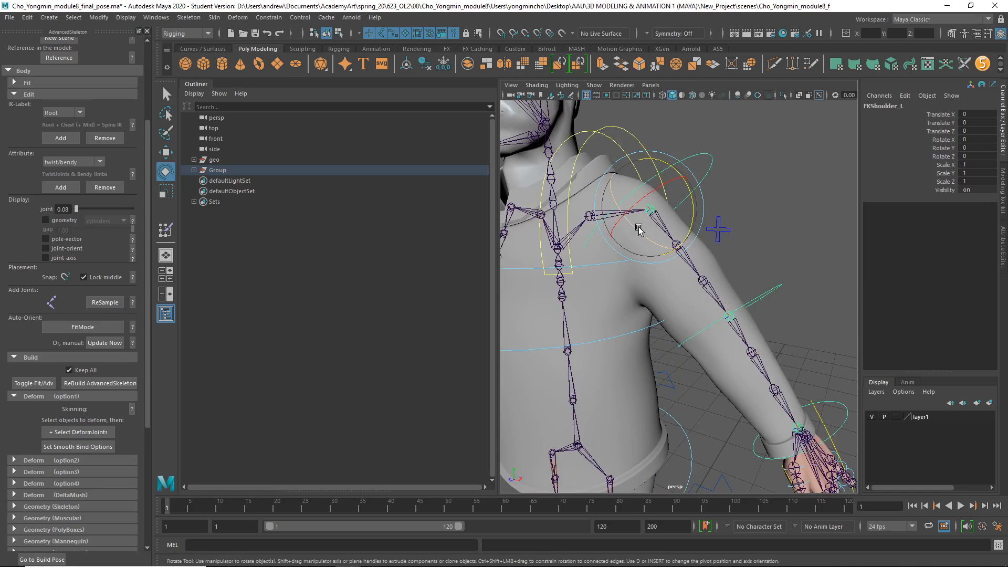
- Rotate the left shoulder up to test the rebound sweater and orbit to the left hand
left_click_drag(638, 228, 620, 248)
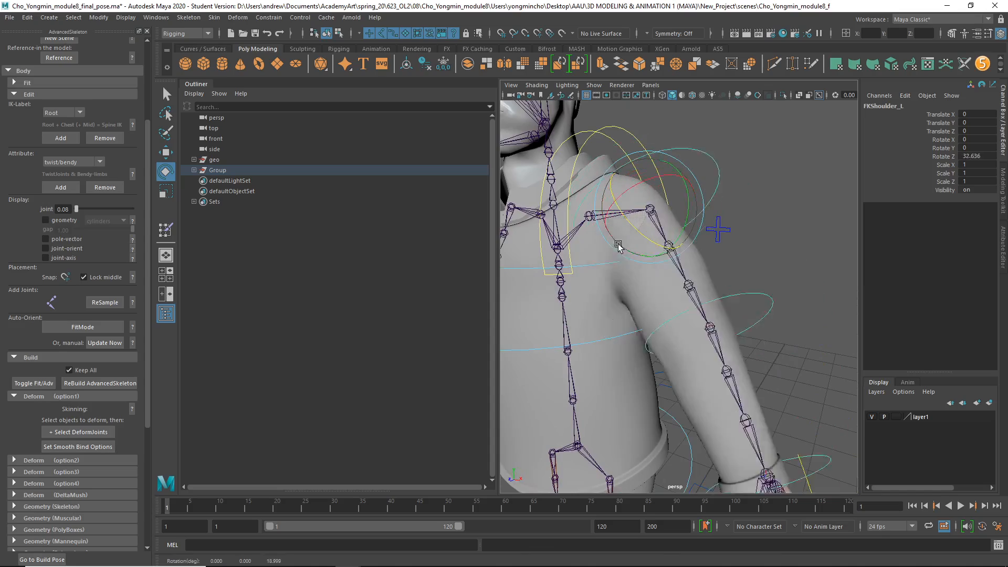
left_click_drag(618, 246, 663, 259)
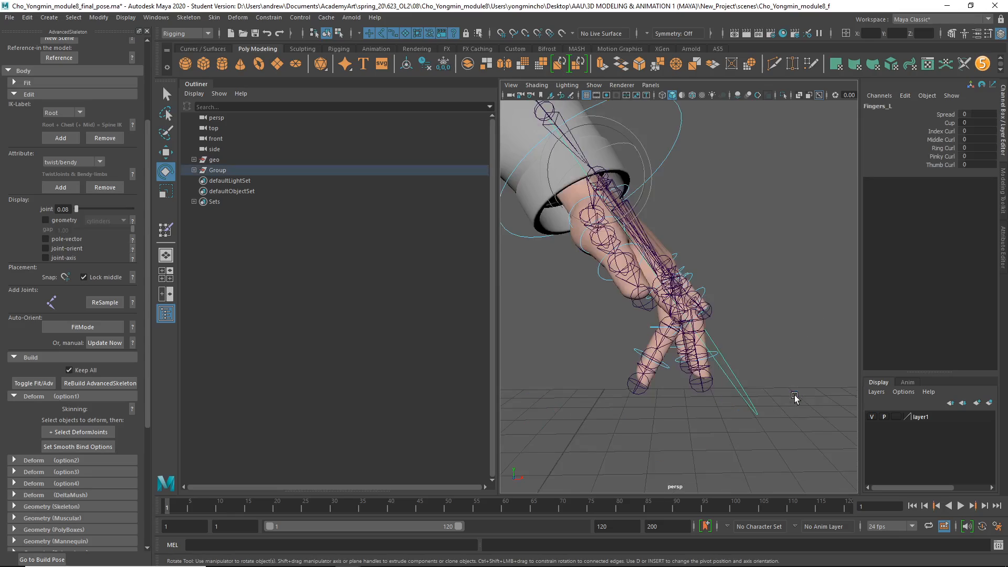
left_click_drag(794, 396, 745, 404)
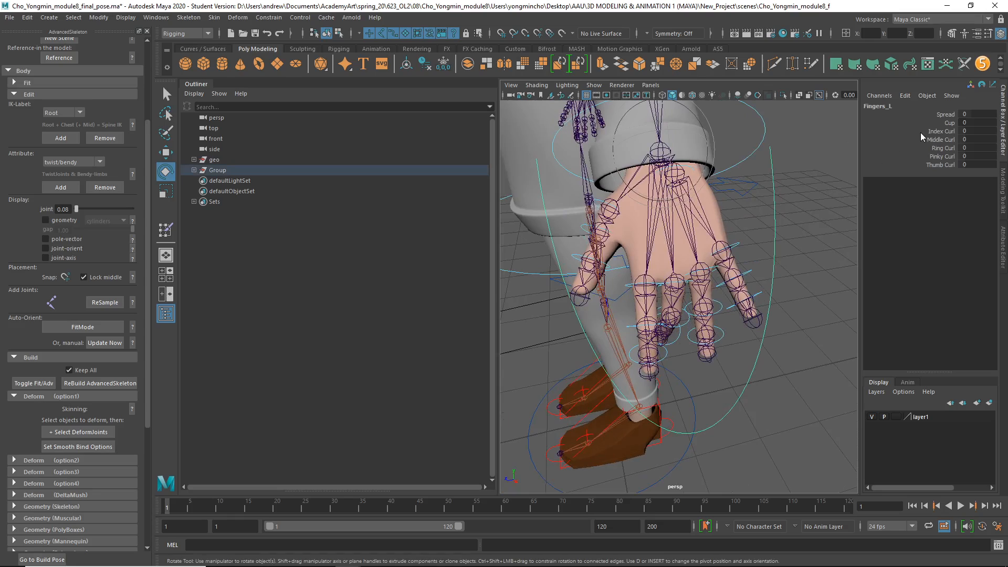
- Select the Fingers_L control and adjust its curl attributes to check the hand pose
left_click(668, 322)
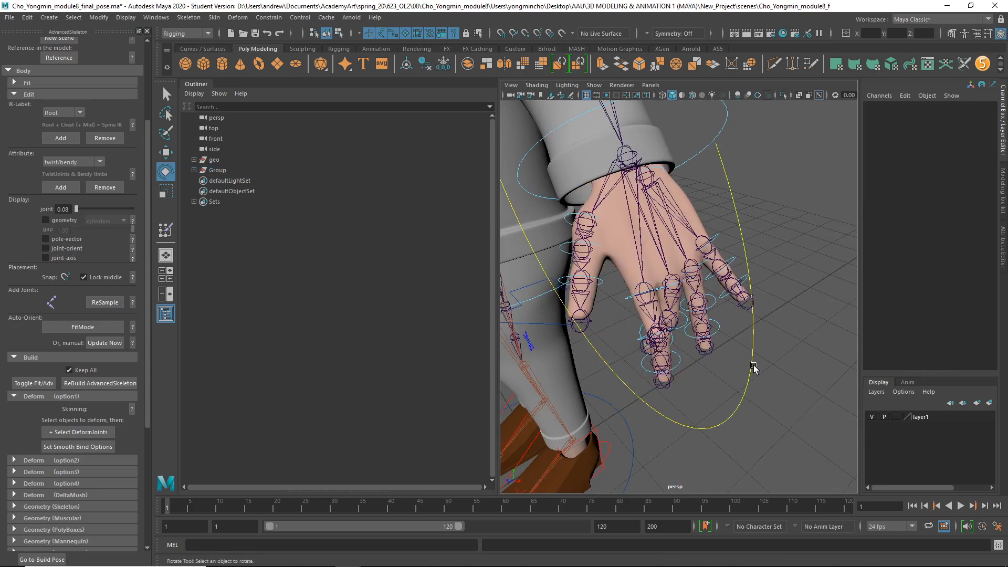
left_click(218, 170)
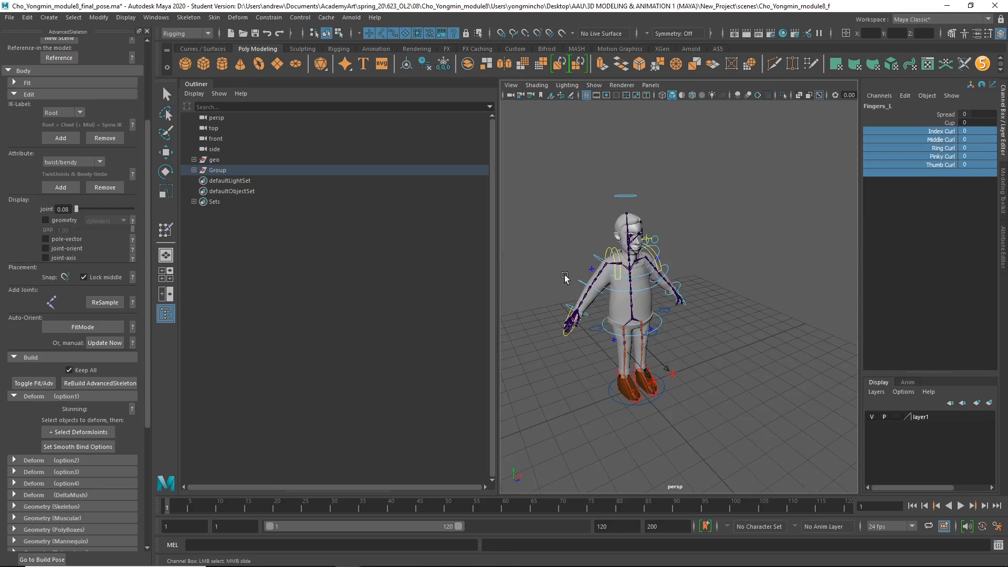
left_click(607, 209)
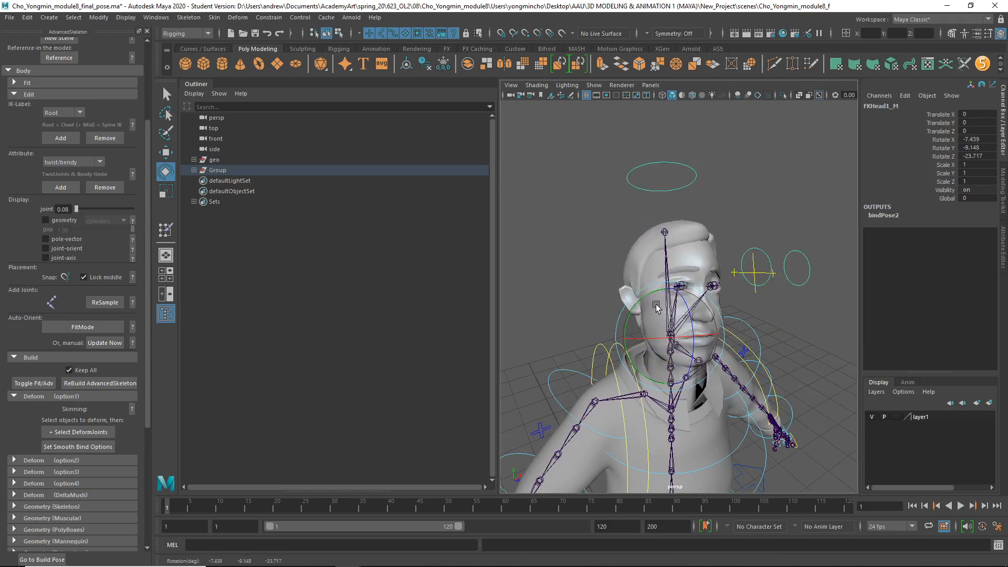
- Tilt the FKHead1_M control so the shirt collar visibly follows the head
left_click_drag(657, 306, 639, 315)
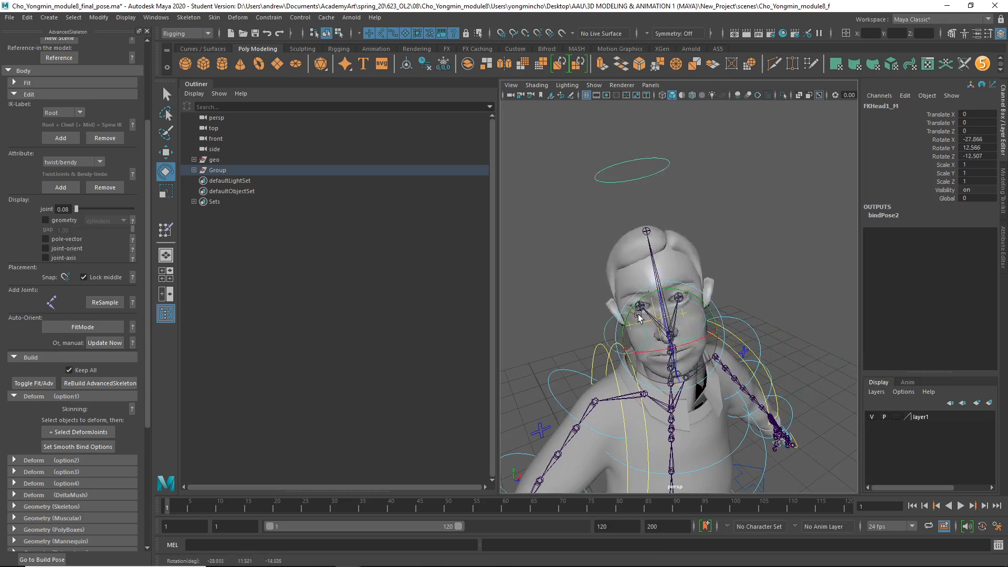
left_click_drag(643, 309, 627, 306)
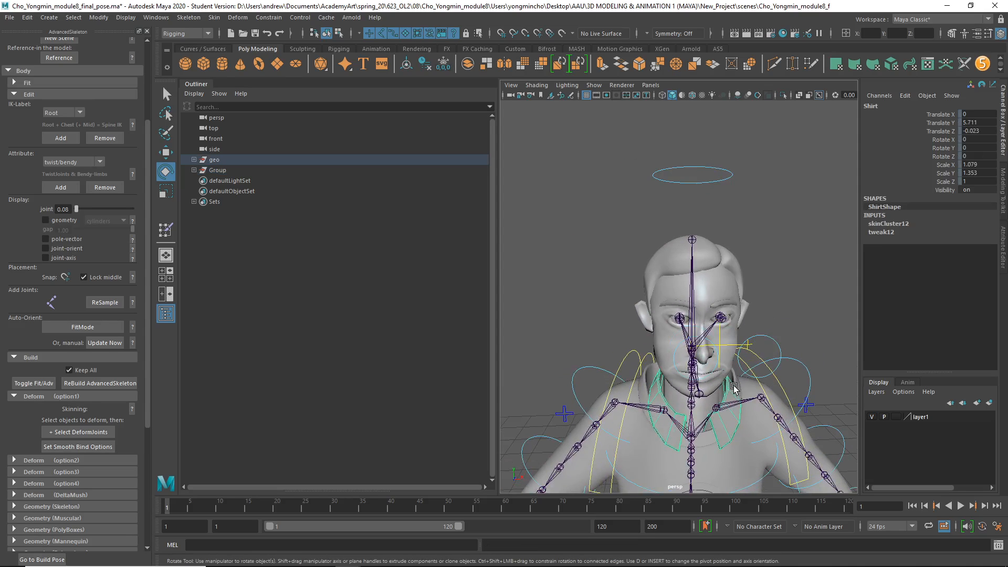
mouse_move(609, 351)
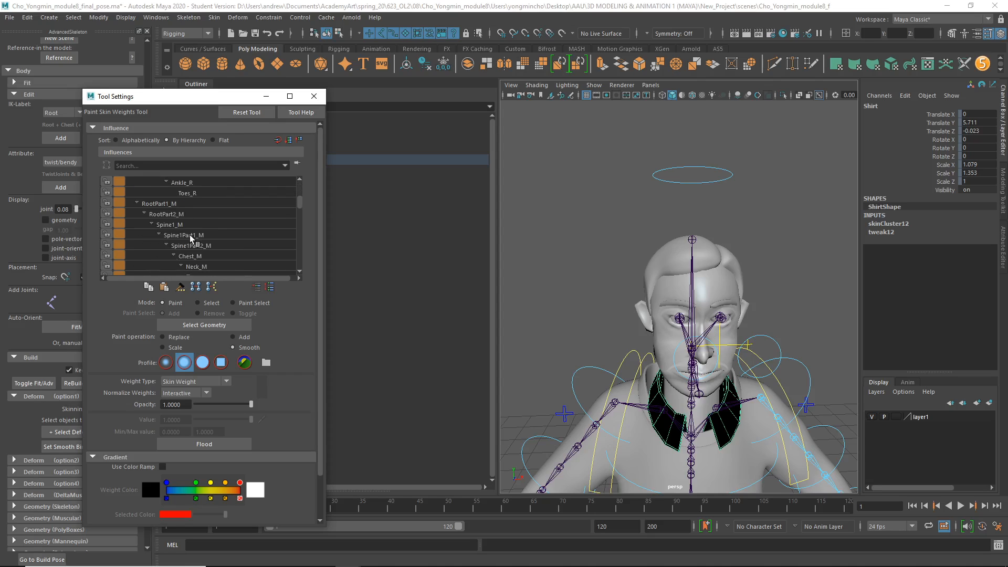
- Inspect spine and Chest_M influences on the collar while test-rotating the right shoulder blade
left_click(190, 245)
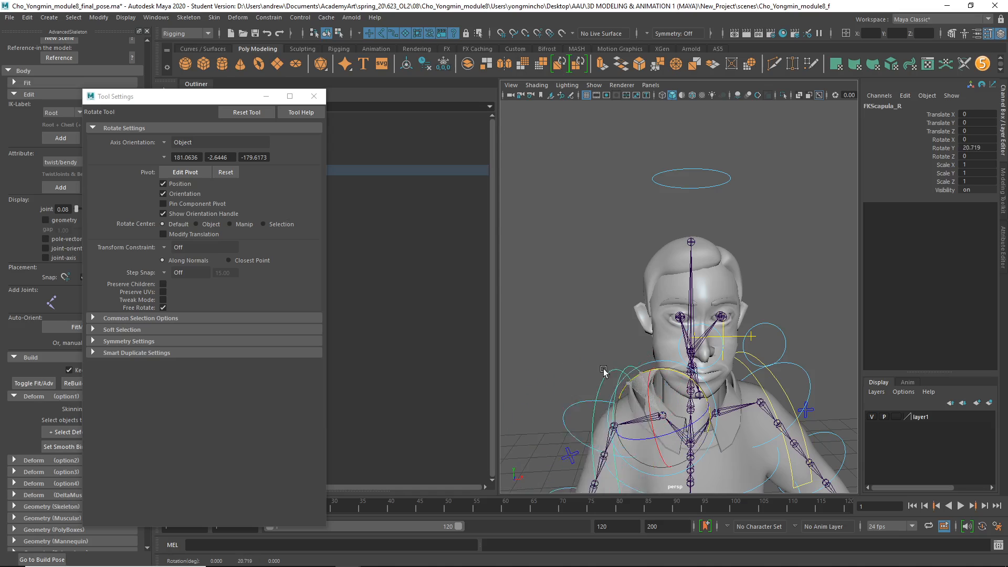
left_click_drag(604, 372, 672, 386)
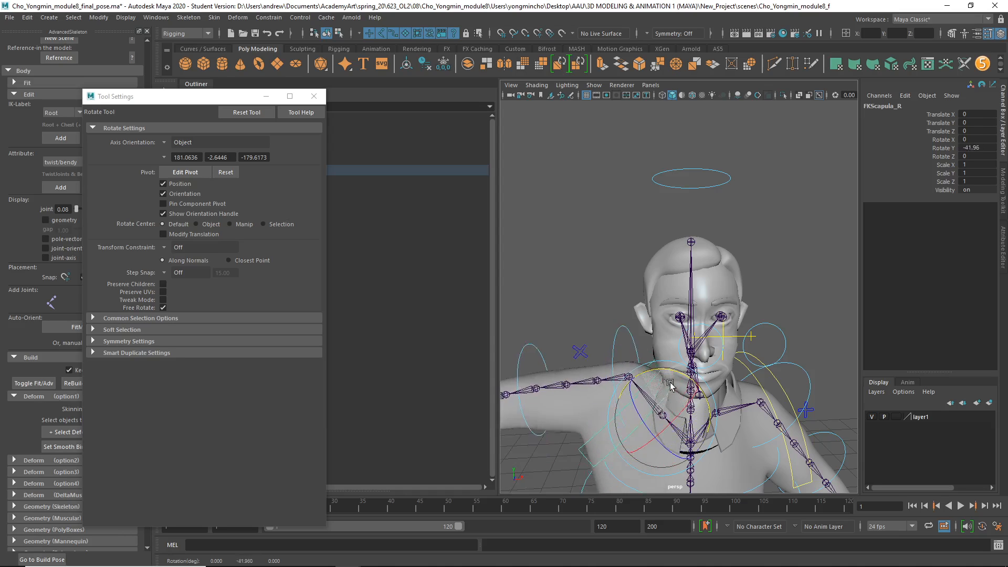
left_click_drag(672, 386, 660, 385)
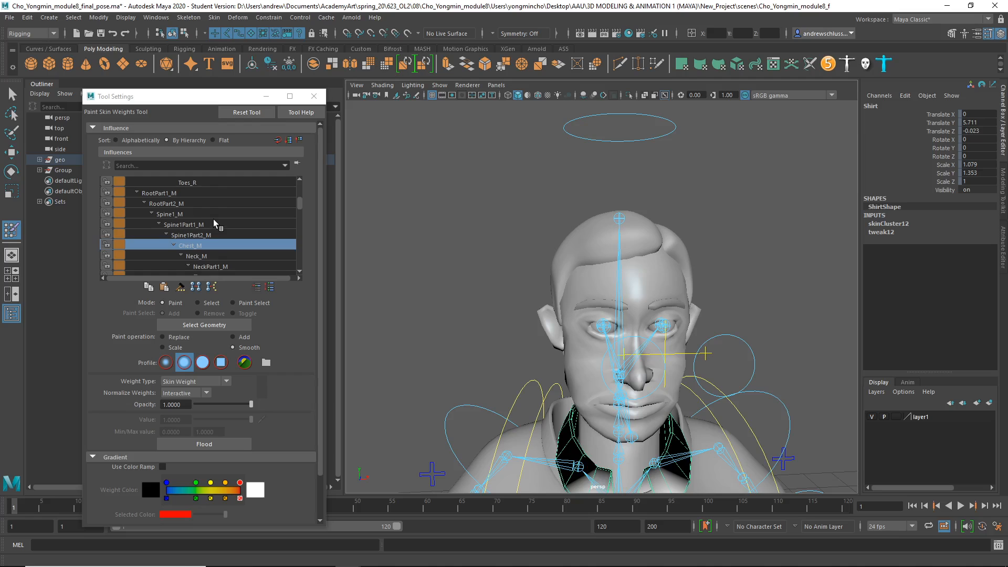
left_click(197, 255)
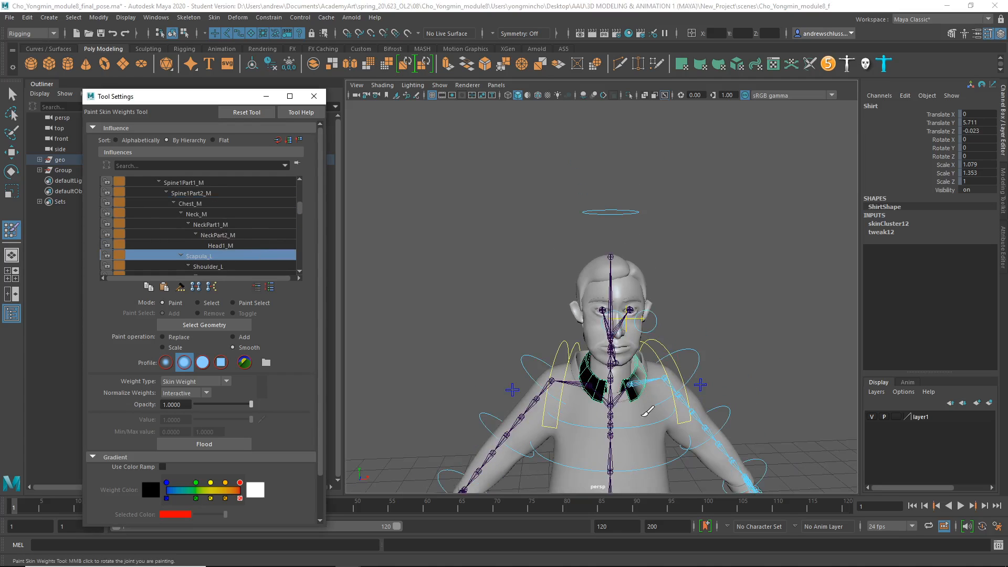
- Flood Head1_M, NeckPart2_M and NeckPart1_M weights to 0 on the collar, then check Neck_M
left_click(221, 246)
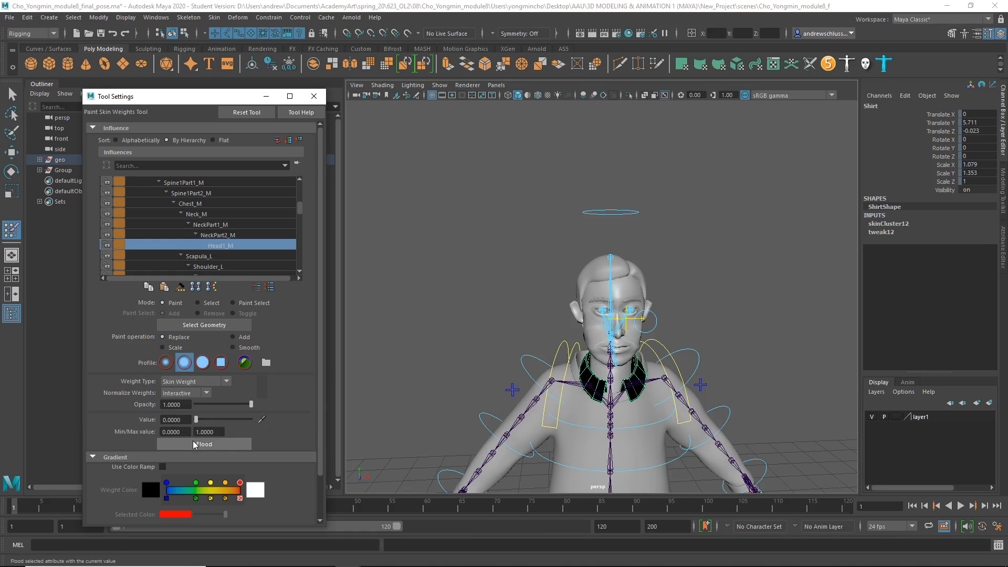
left_click(219, 236)
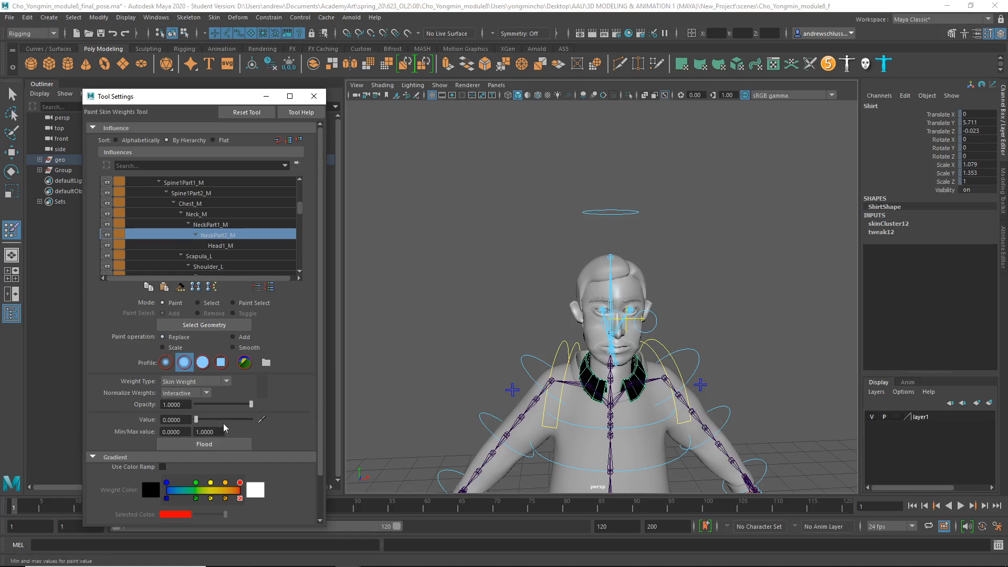
left_click(210, 223)
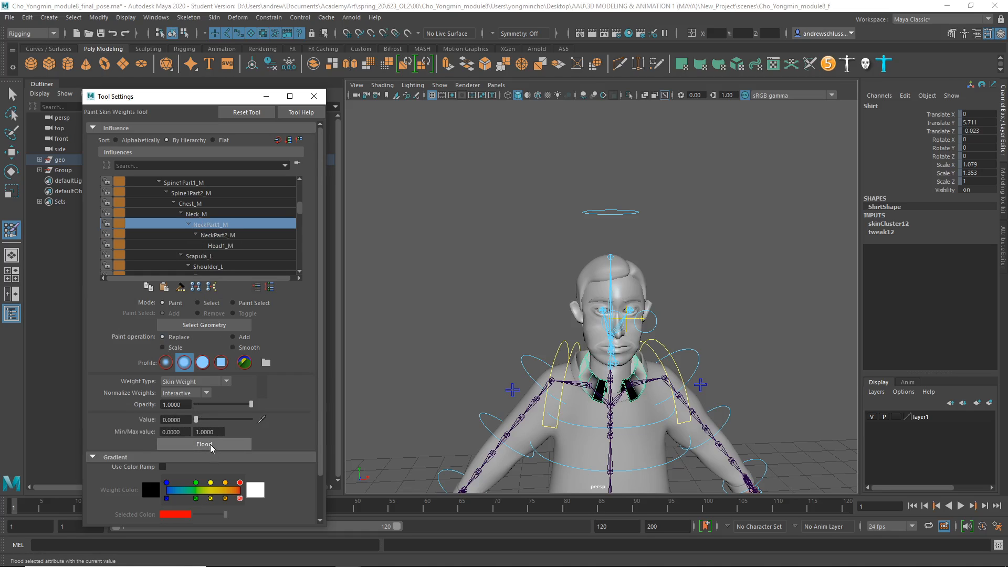
left_click(204, 443)
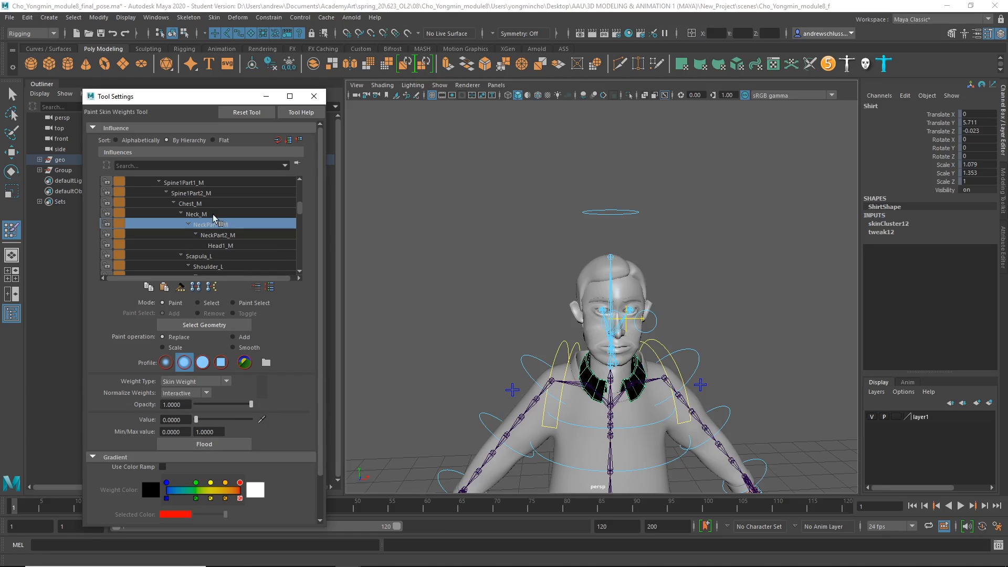
left_click(195, 214)
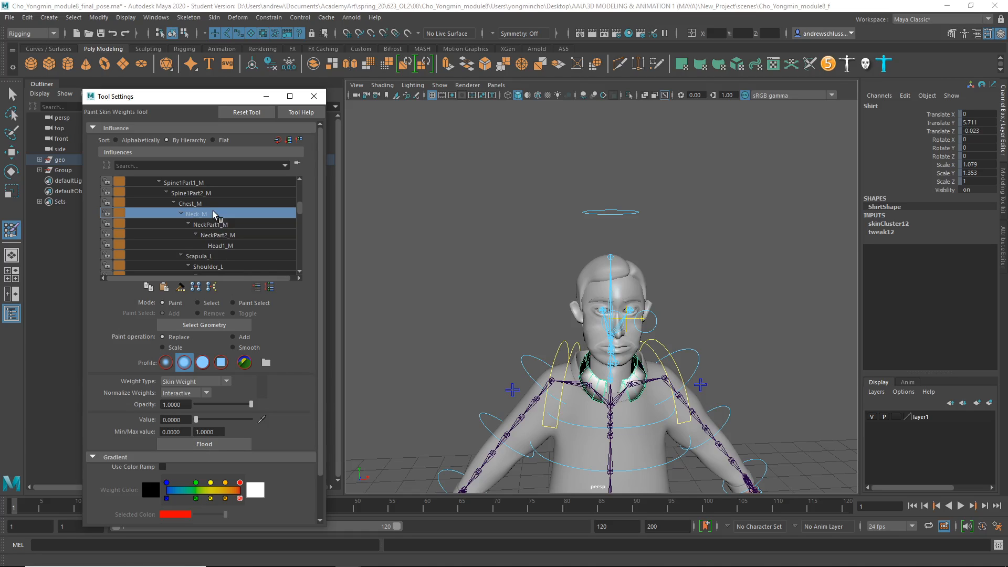
mouse_move(376, 329)
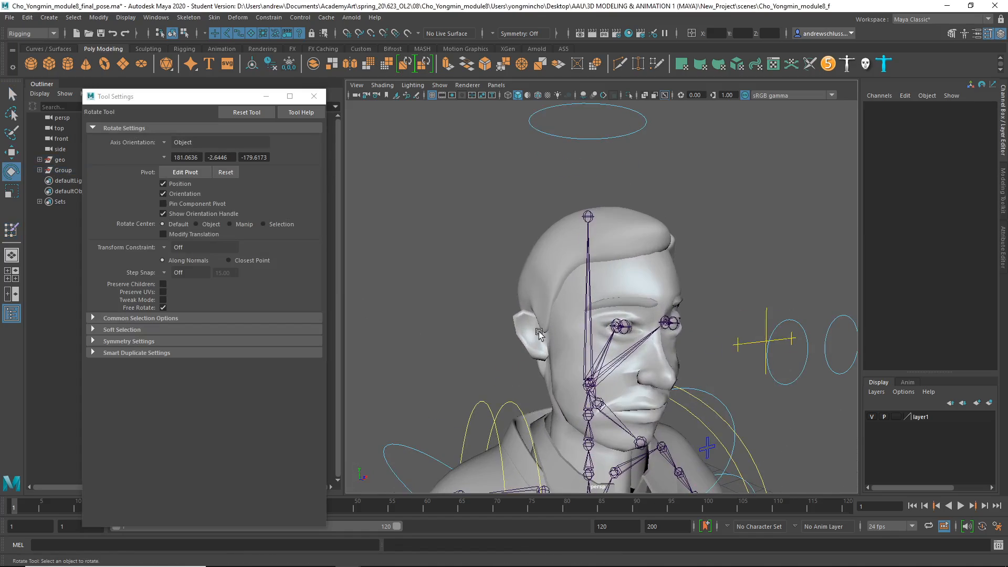
- Select the FKNeck_M control curve in wireframe and rotate it to confirm the collar stays put
key("4")
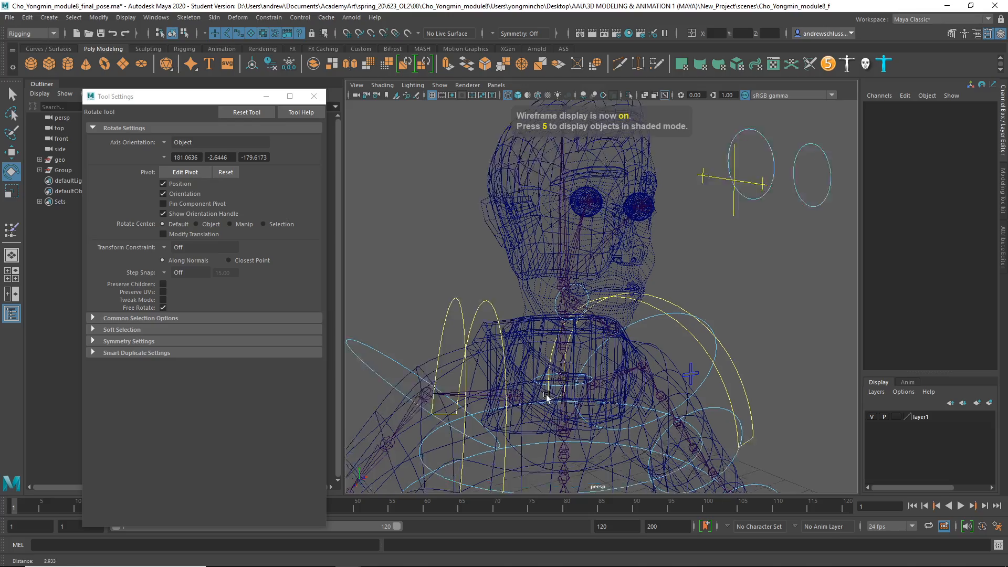
left_click_drag(546, 397, 561, 394)
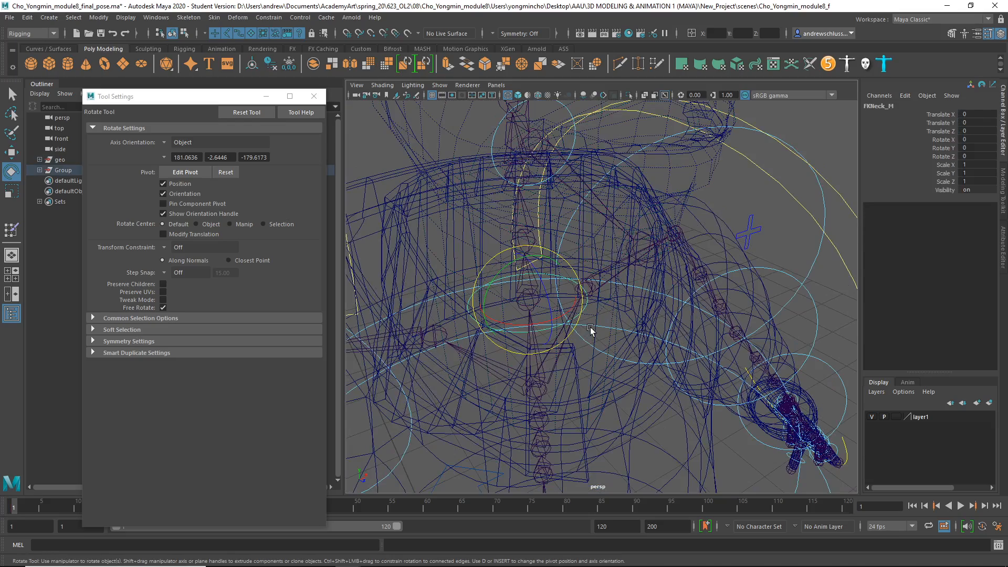
key("F8")
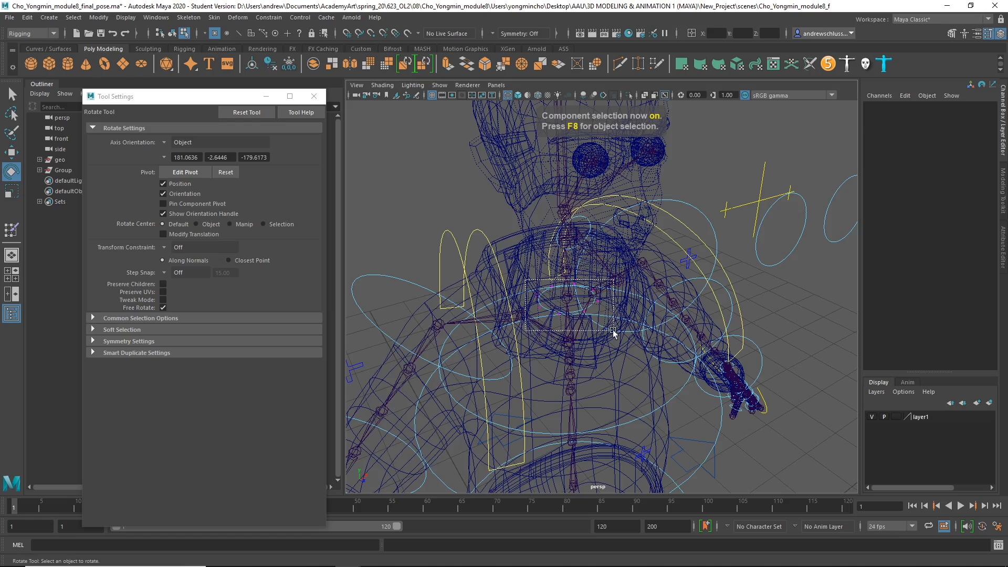
left_click(11, 193)
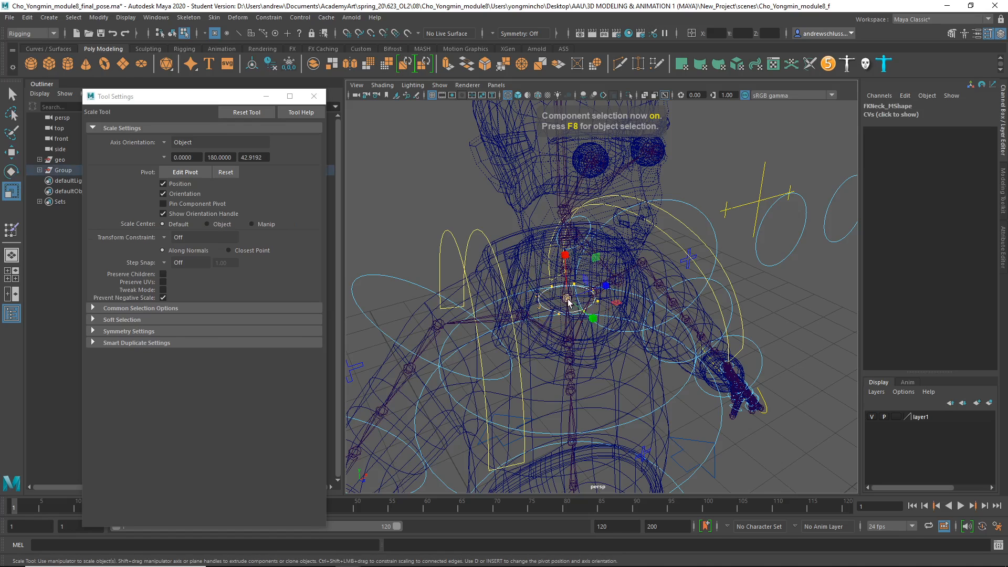
key("F8")
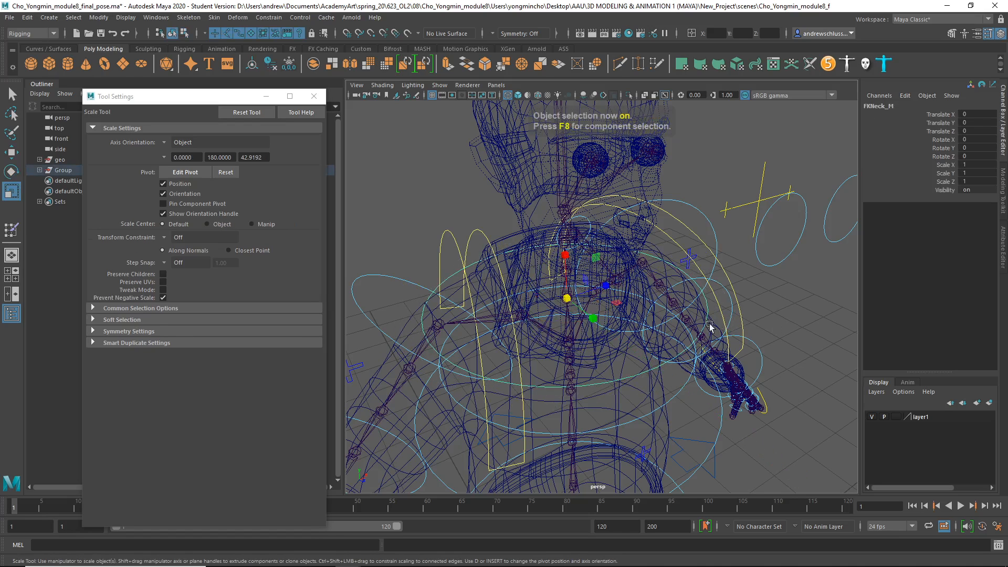
key("5")
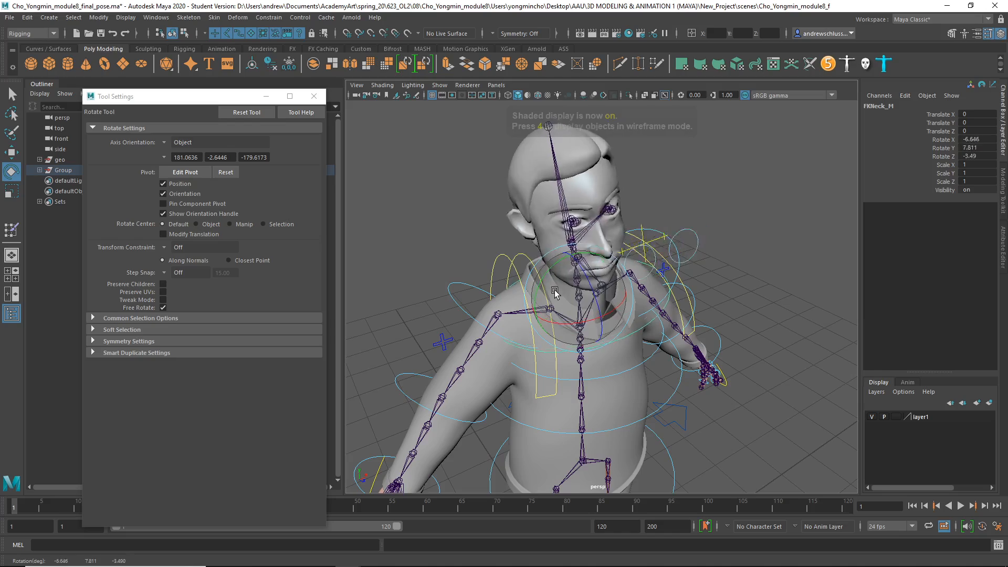
left_click_drag(578, 293, 566, 270)
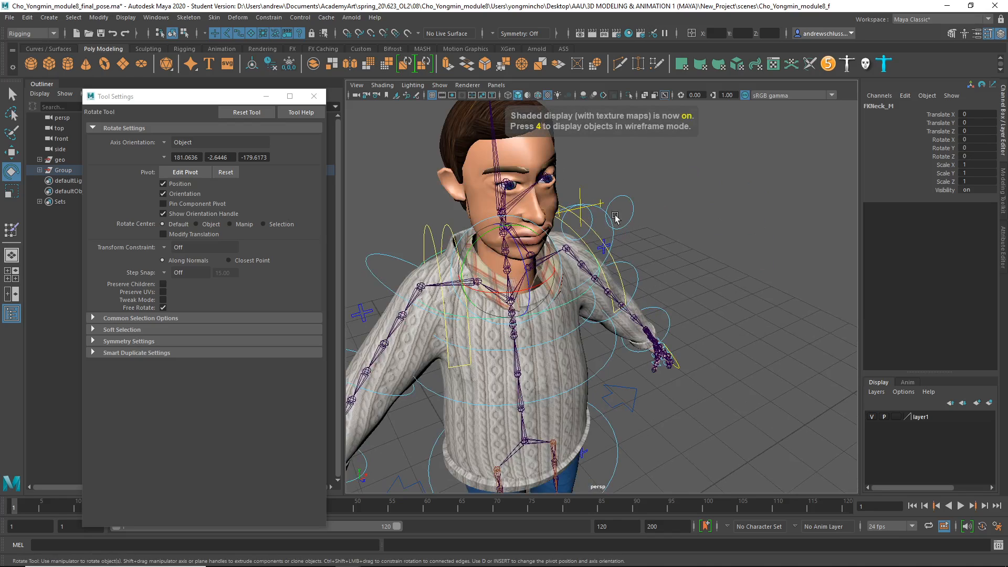
- Select the AimEye_M control on the textured full-body character
left_click(579, 212)
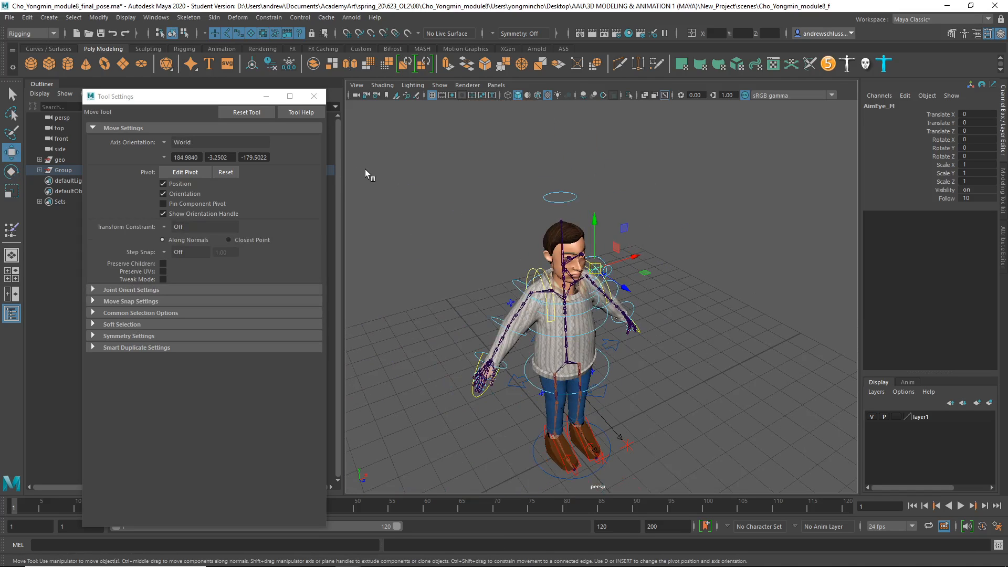
mouse_move(546, 319)
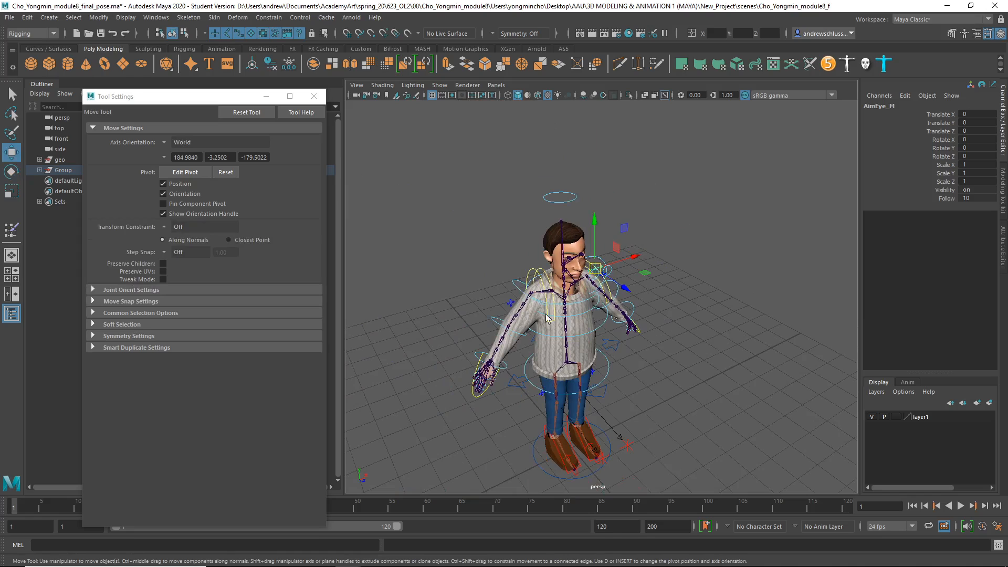
mouse_move(541, 299)
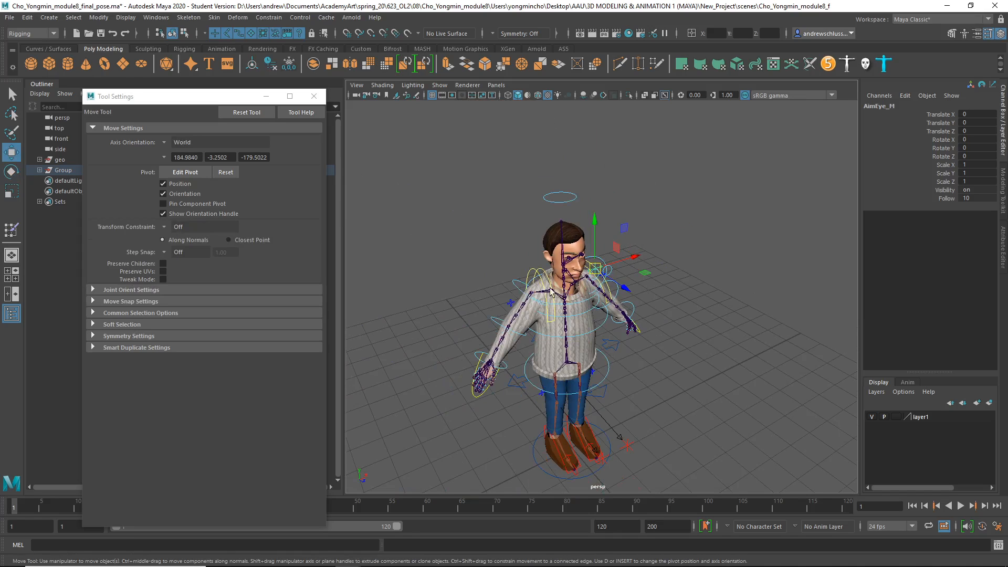
mouse_move(314, 97)
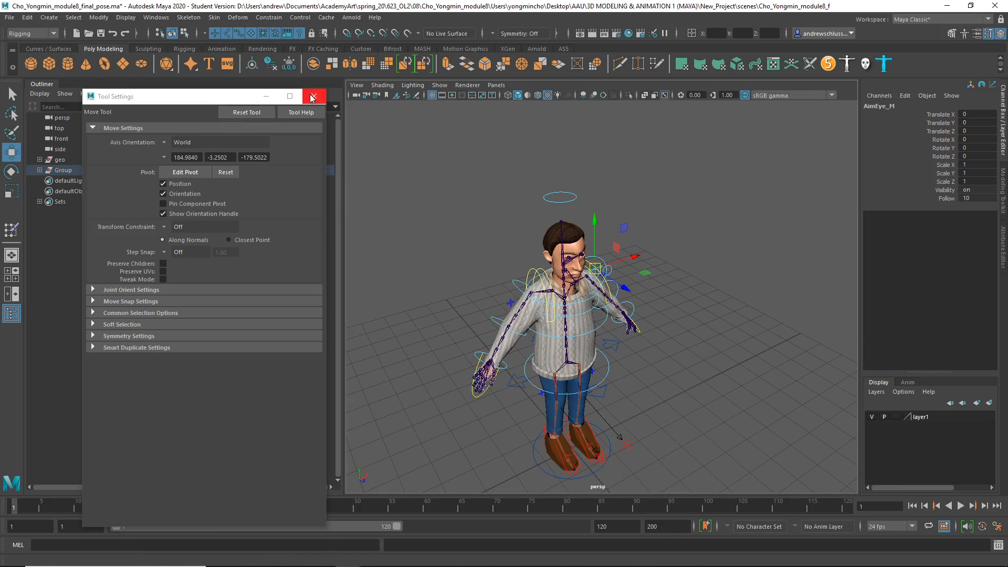